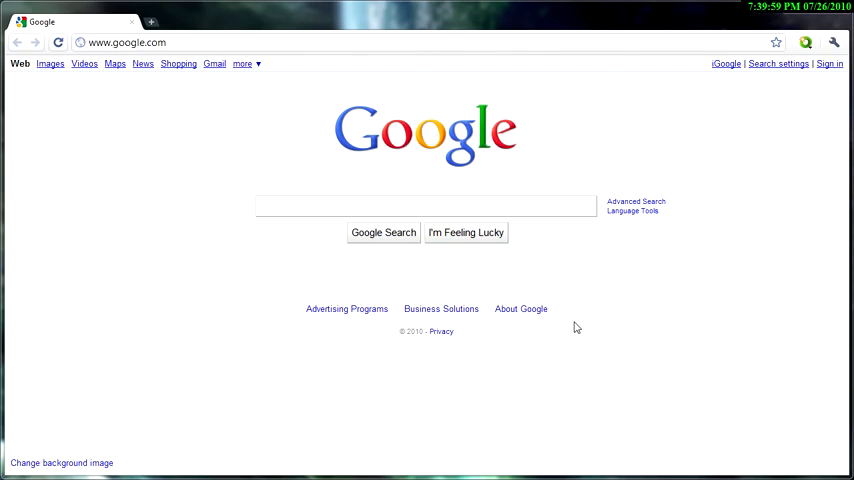
{"action": "mouse_move", "coordinate": [474, 364]}
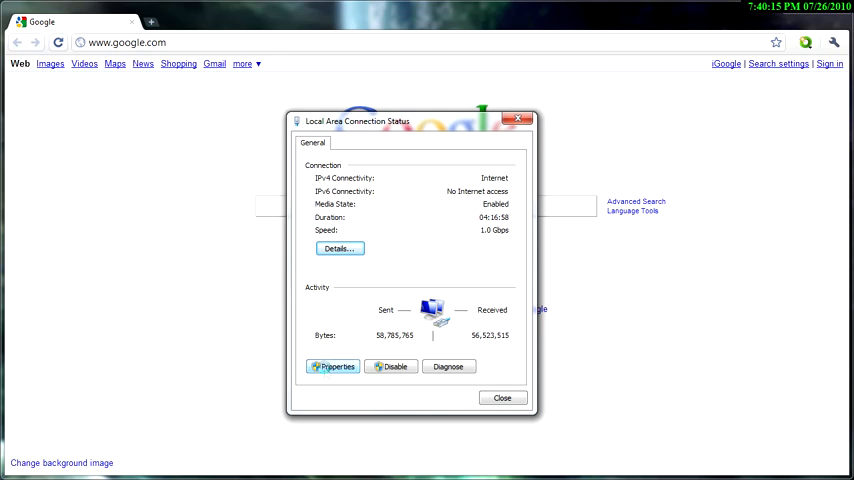
- Confirm the adapter's static IPv4 address settings and close the properties dialogs
{"action": "left_click", "coordinate": [332, 366]}
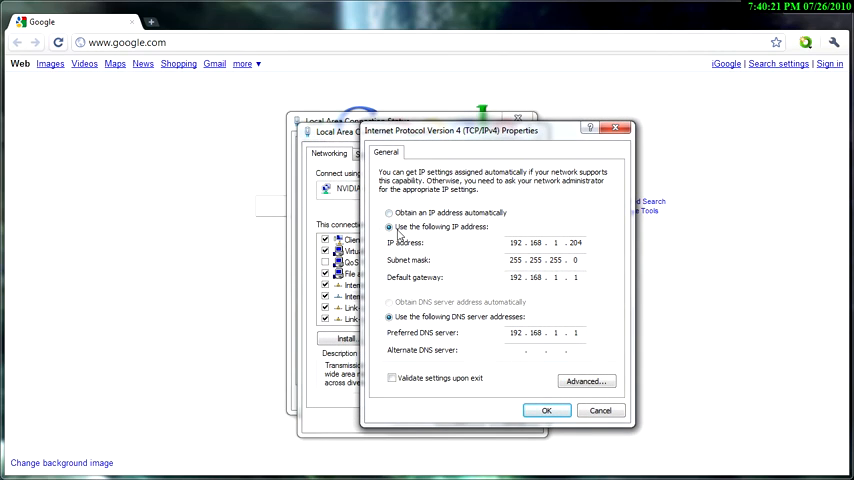
{"action": "mouse_move", "coordinate": [490, 288]}
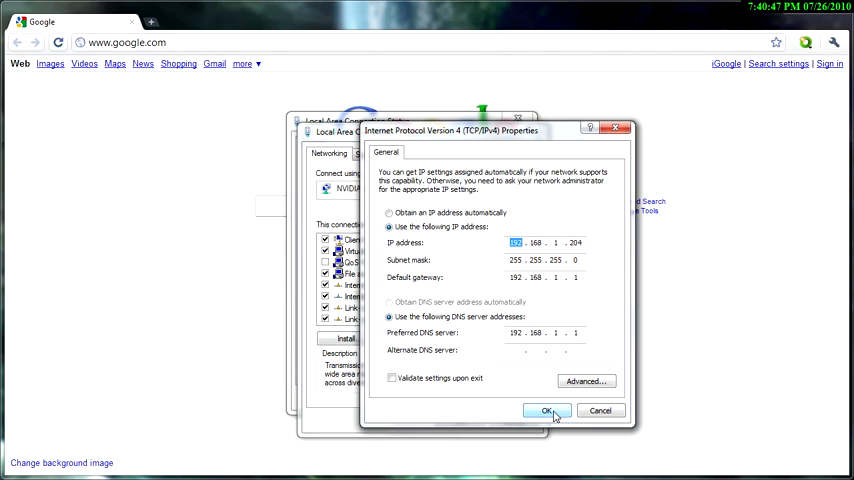
{"action": "left_click", "coordinate": [548, 410]}
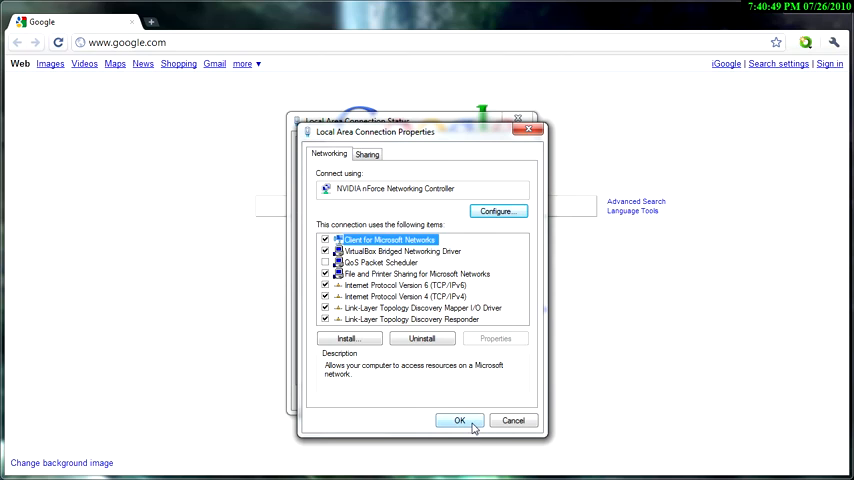
{"action": "left_click", "coordinate": [460, 420]}
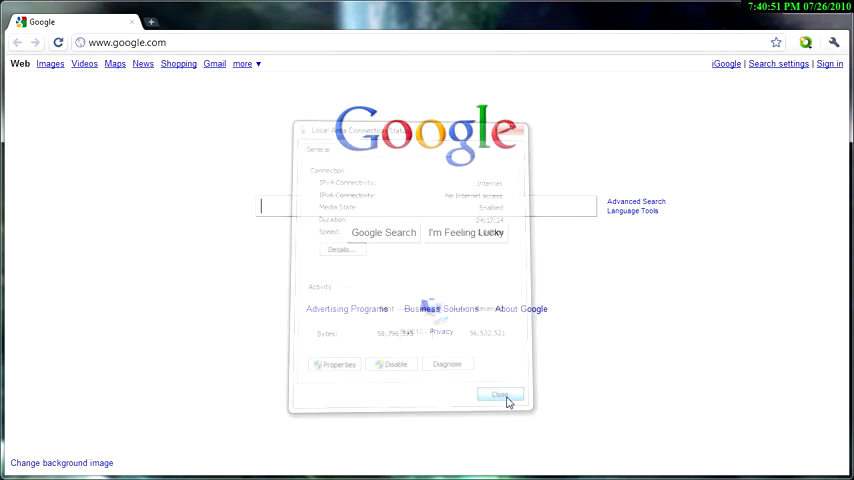
{"action": "left_click", "coordinate": [500, 394]}
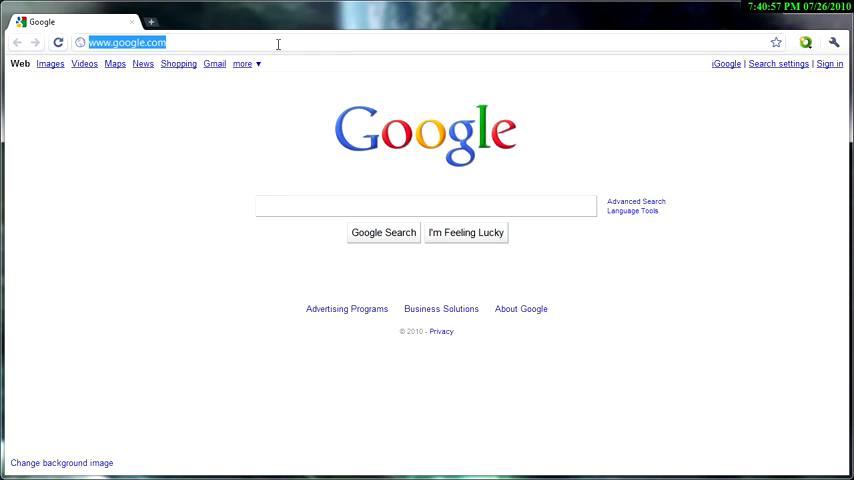
{"action": "type", "text": "html5test.com"}
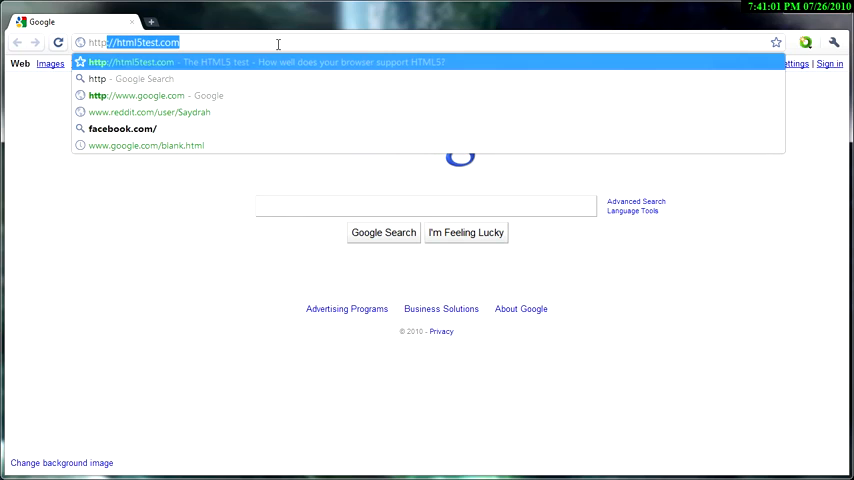
{"action": "type", "text": "https"}
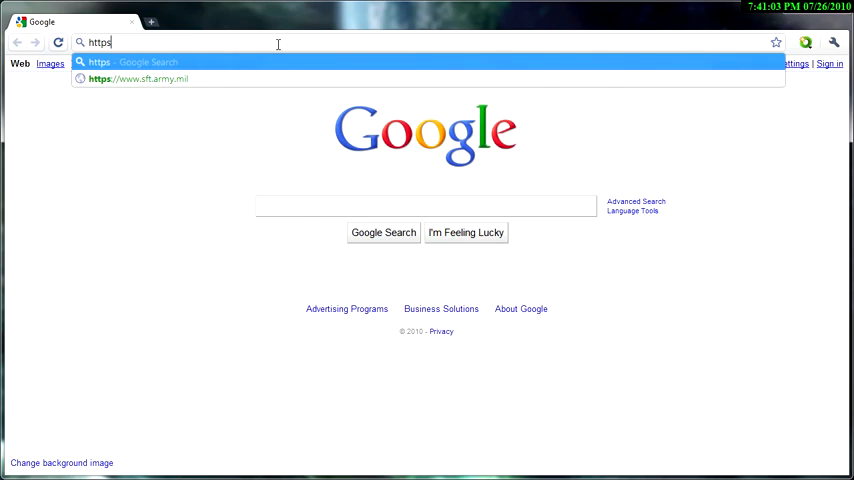
{"action": "type", "text": ":"}
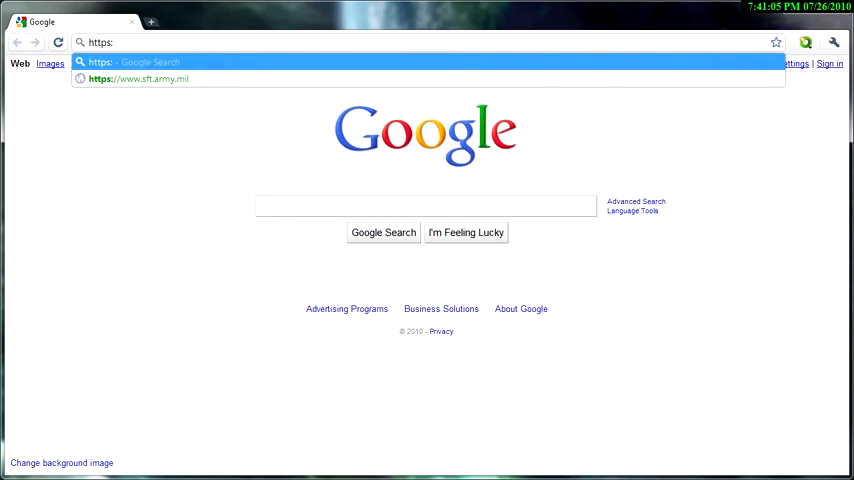
{"action": "type", "text": "//"}
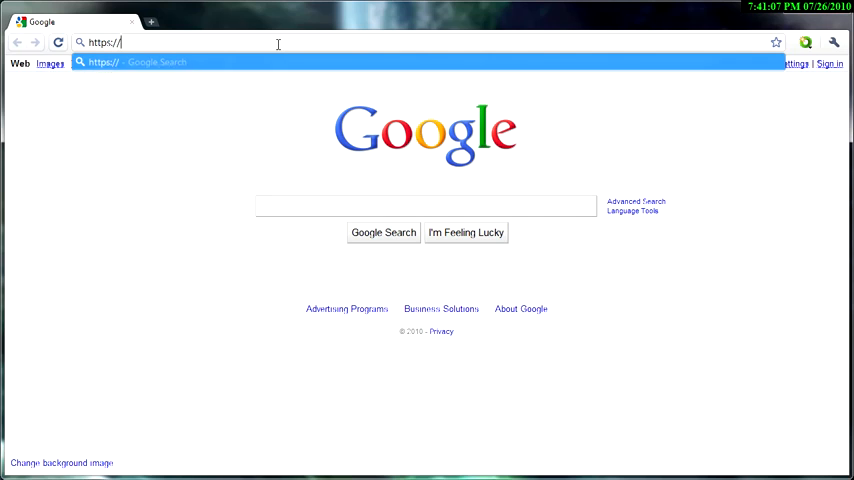
{"action": "type", "text": "192.1"}
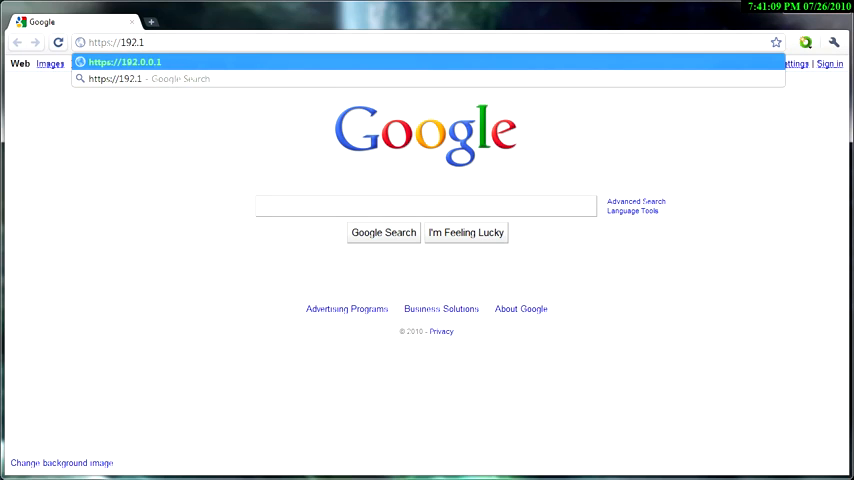
{"action": "type", "text": "68.1.1"}
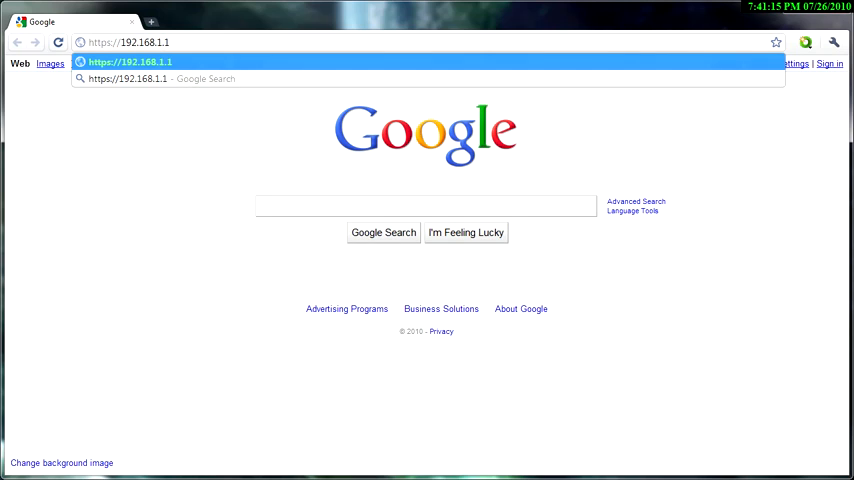
{"action": "type", "text": ":81"}
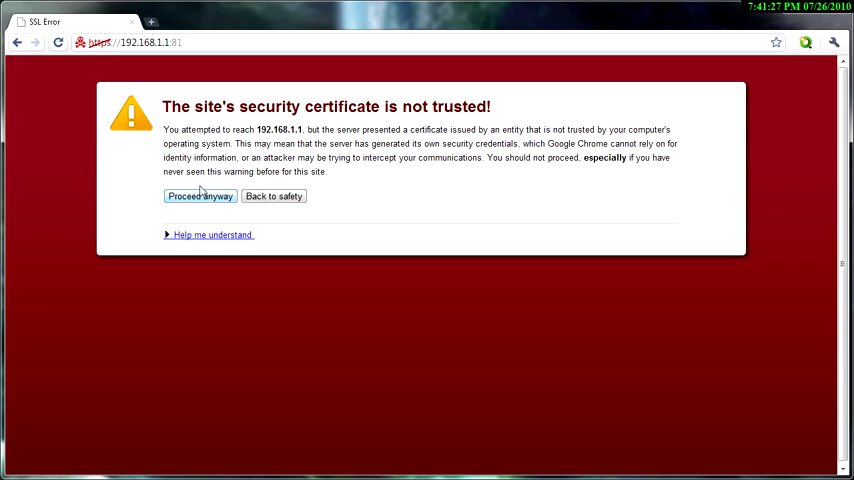
- Proceed past the certificate warning and log in as root with the password
{"action": "left_click", "coordinate": [200, 196]}
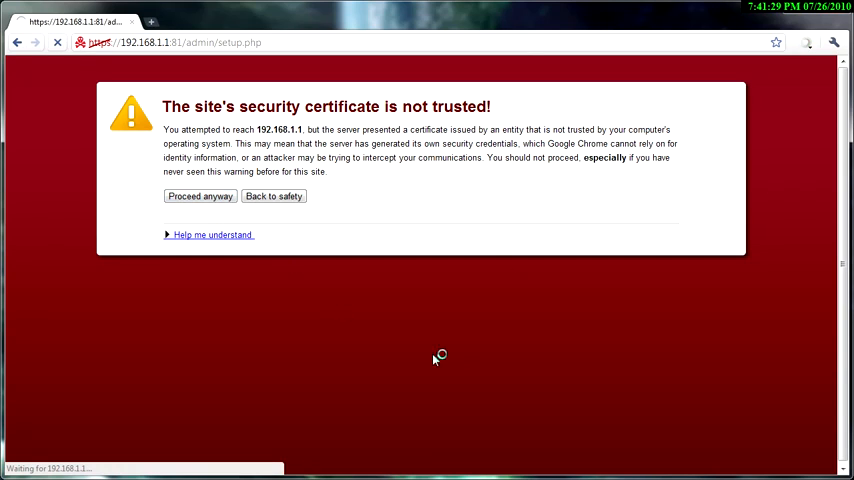
{"action": "left_click", "coordinate": [200, 196]}
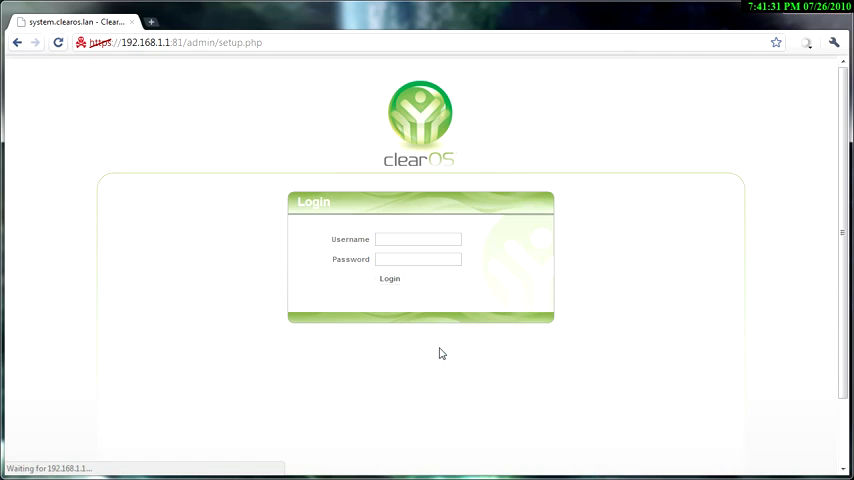
{"action": "mouse_move", "coordinate": [420, 266]}
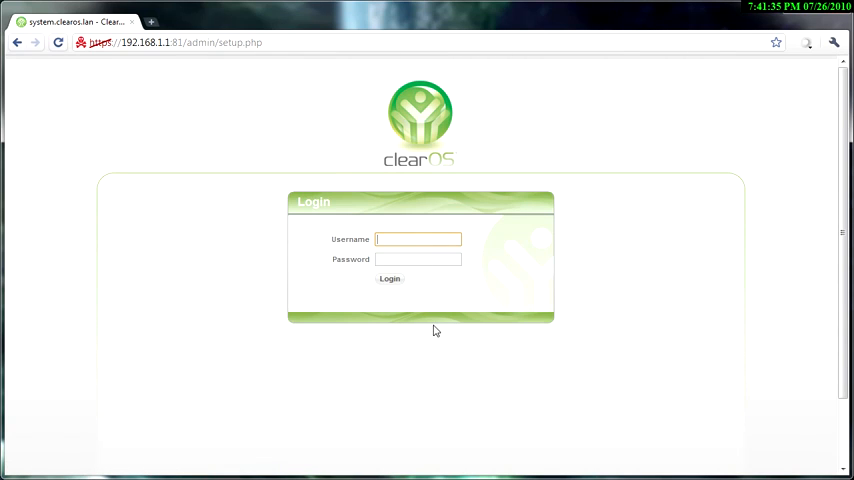
{"action": "type", "text": "root"}
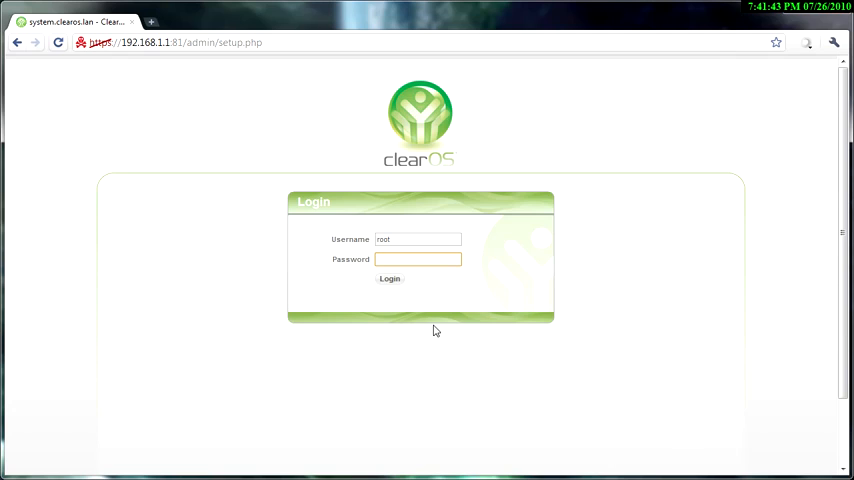
{"action": "type", "text": "password"}
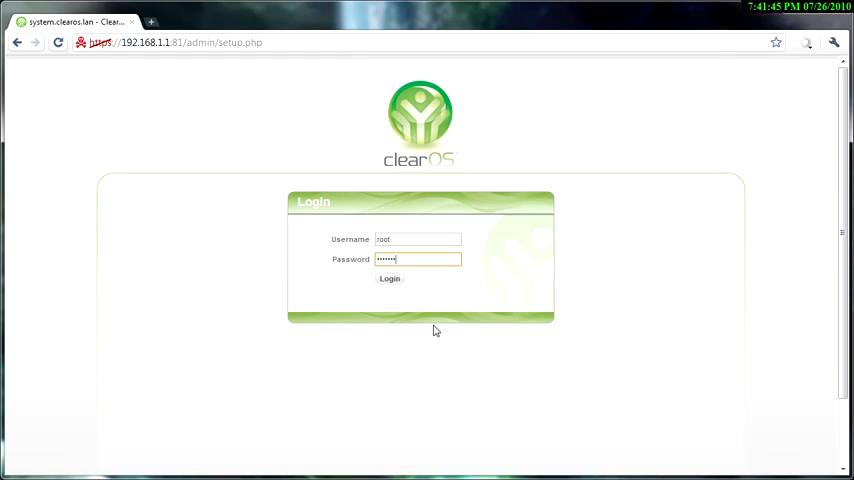
{"action": "left_click", "coordinate": [388, 280]}
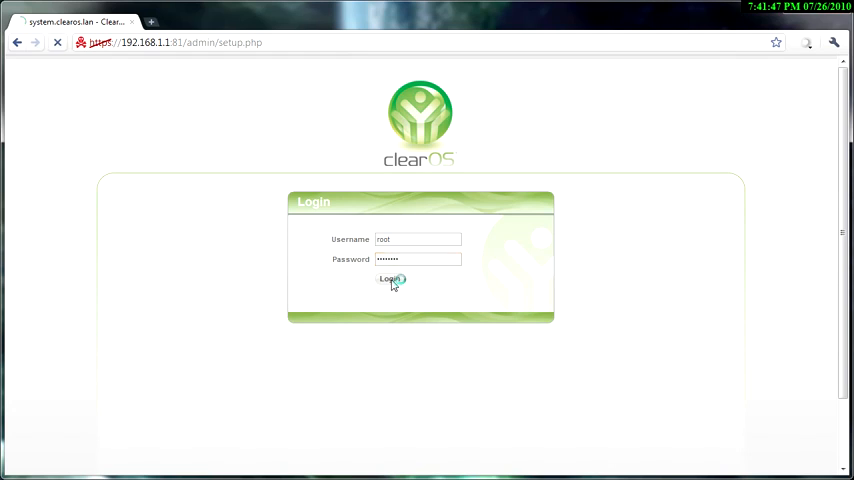
{"action": "left_click", "coordinate": [388, 278]}
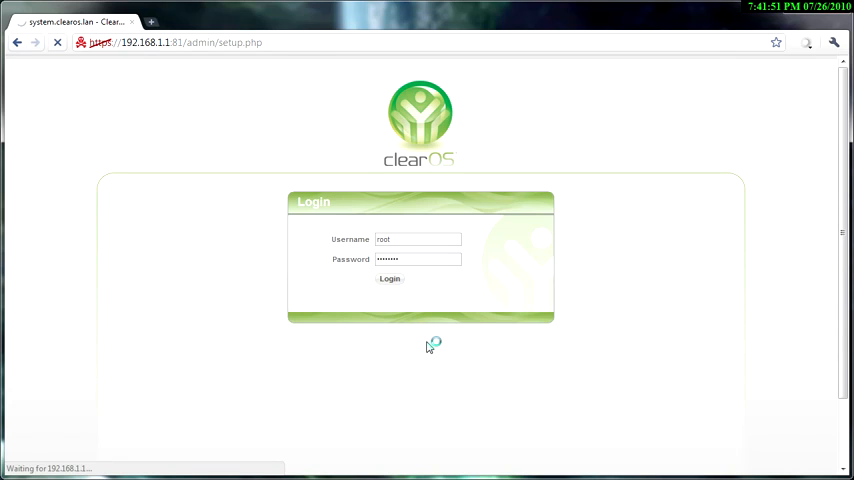
- Keep English (US) as the wizard language and advance to the Network step
{"action": "left_click", "coordinate": [388, 280]}
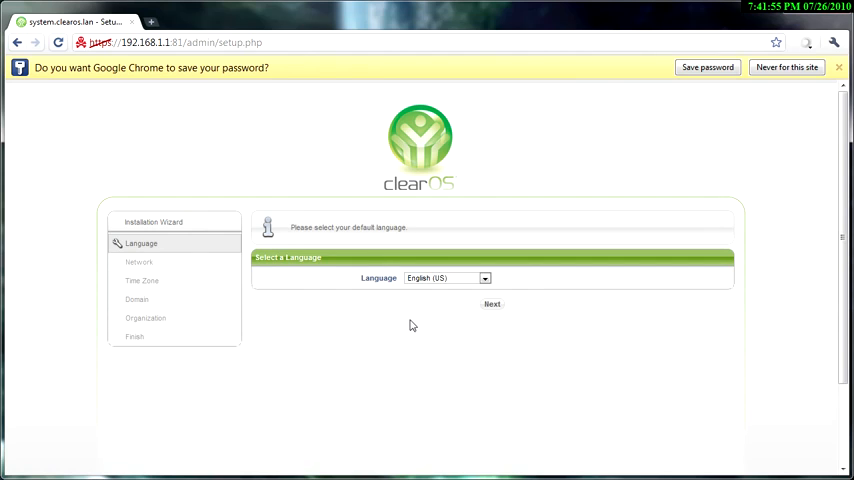
{"action": "mouse_move", "coordinate": [426, 260]}
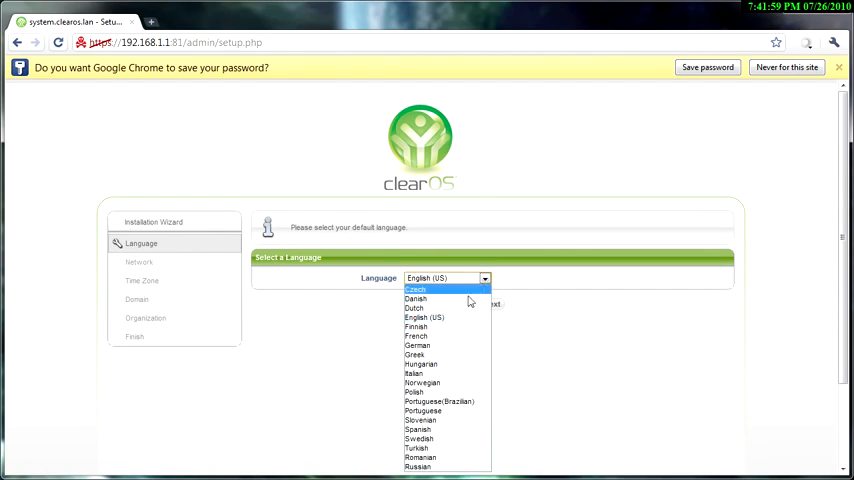
{"action": "left_click", "coordinate": [424, 316]}
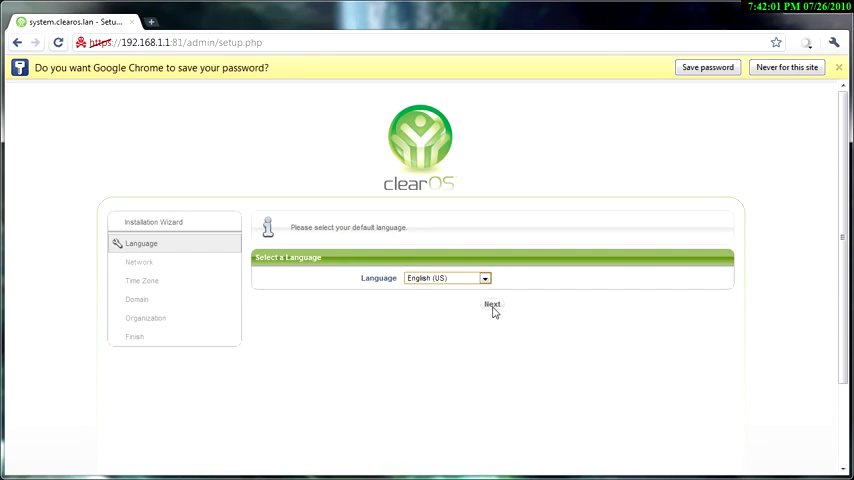
{"action": "left_click", "coordinate": [492, 304]}
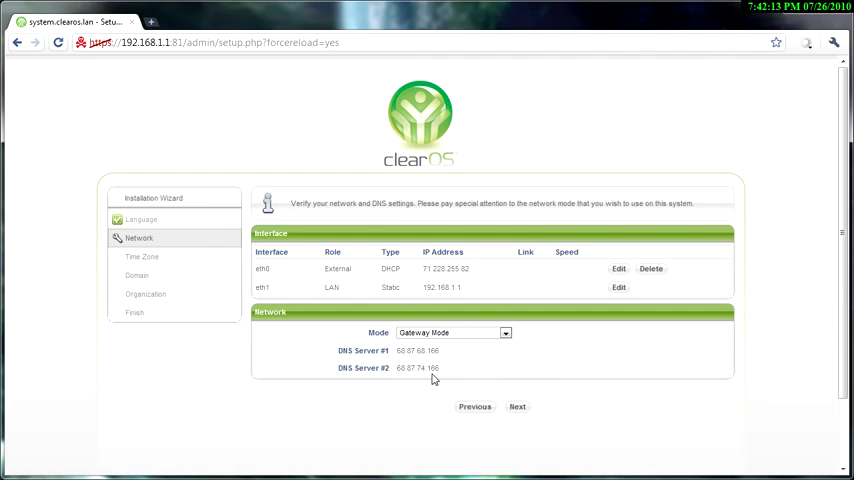
{"action": "mouse_move", "coordinate": [528, 416]}
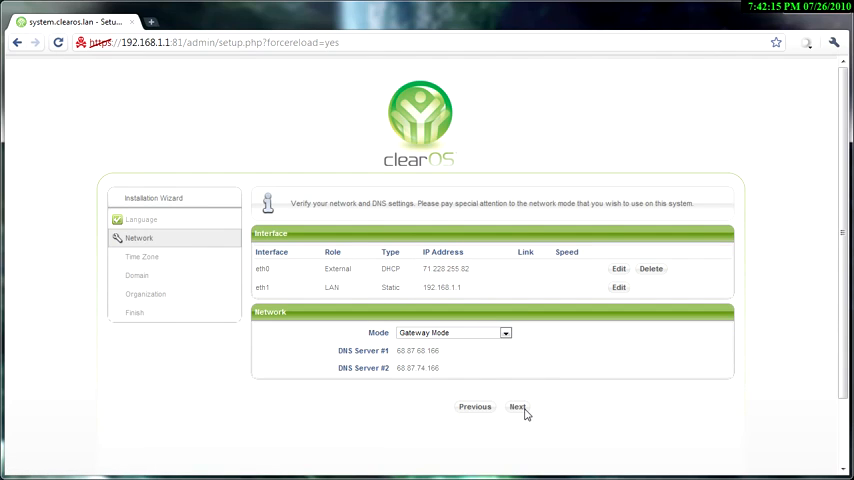
- Accept the network settings, keep US - Central time zone and advance
{"action": "left_click", "coordinate": [516, 408]}
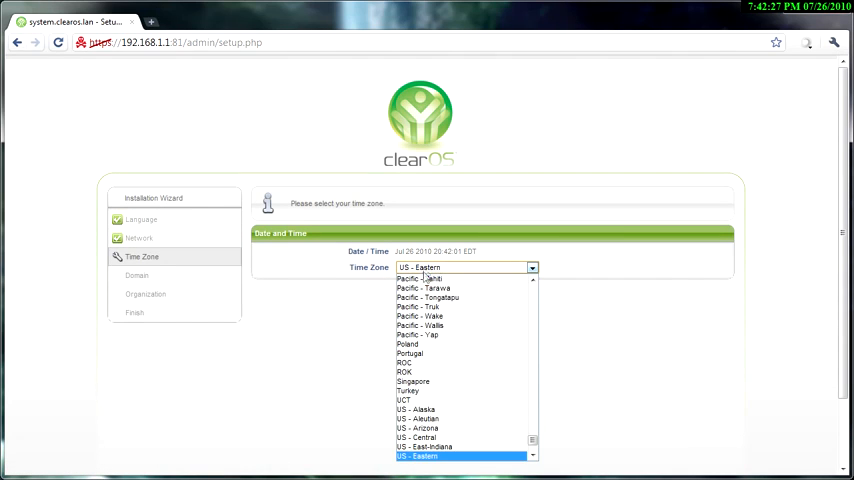
{"action": "left_click", "coordinate": [420, 436]}
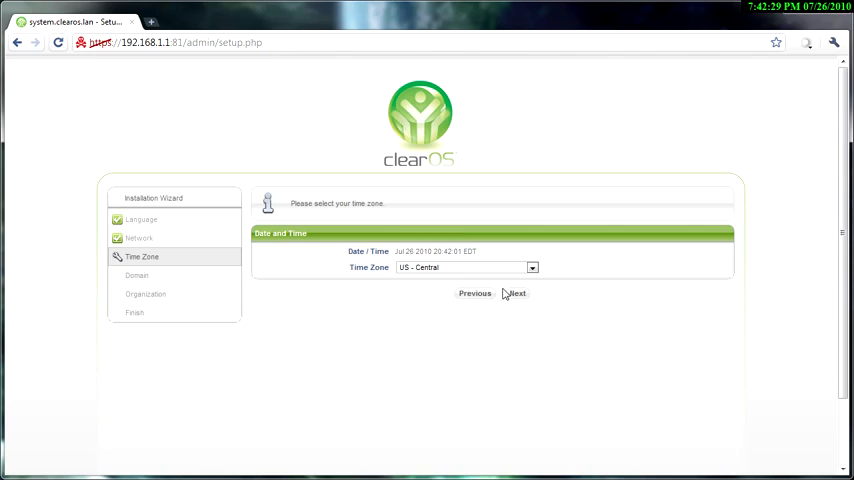
{"action": "left_click", "coordinate": [516, 292]}
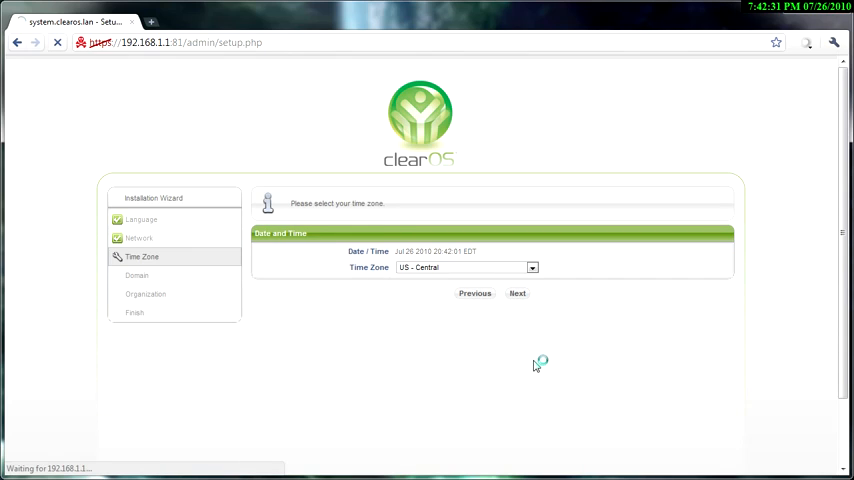
- Keep clearos.lan as the domain and advance to the Organization form
{"action": "left_click", "coordinate": [516, 292]}
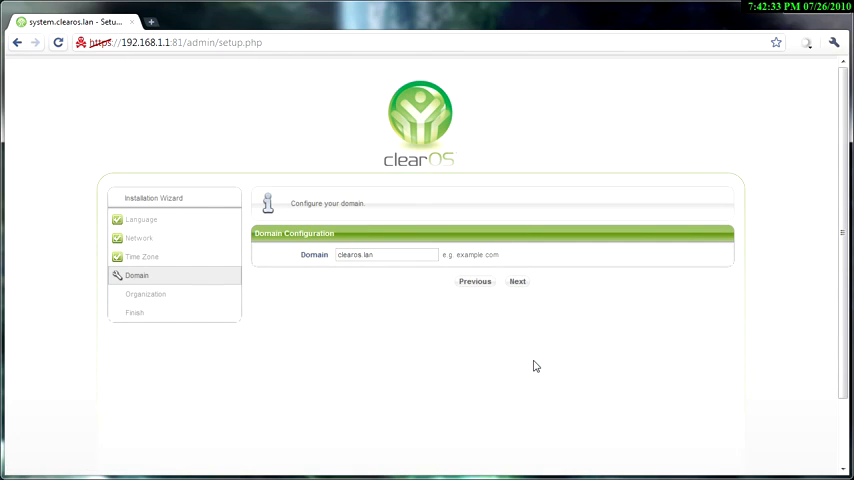
{"action": "mouse_move", "coordinate": [416, 300]}
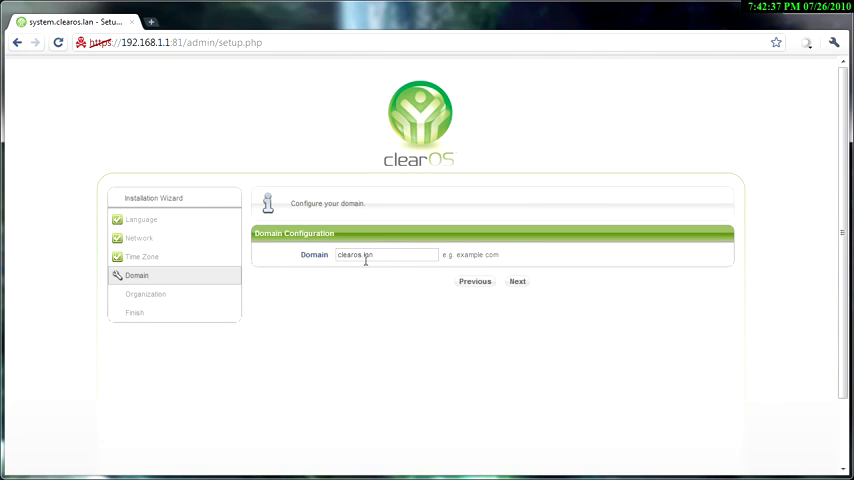
{"action": "mouse_move", "coordinate": [508, 262]}
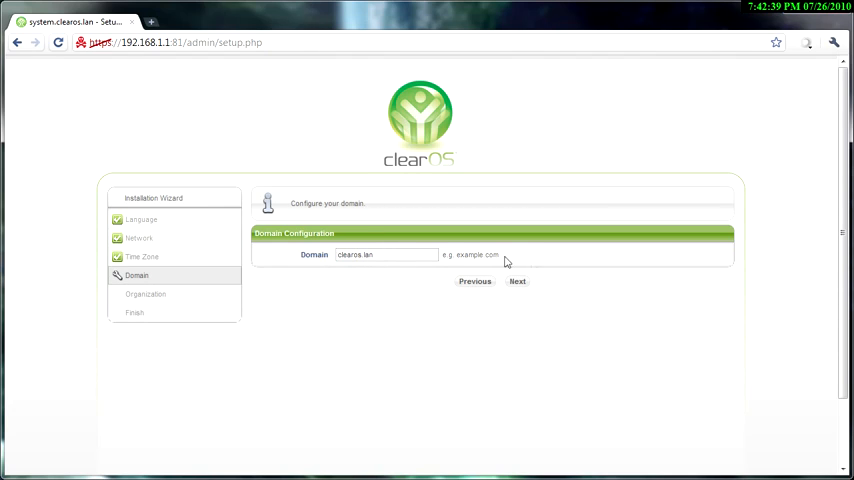
{"action": "left_click", "coordinate": [516, 280]}
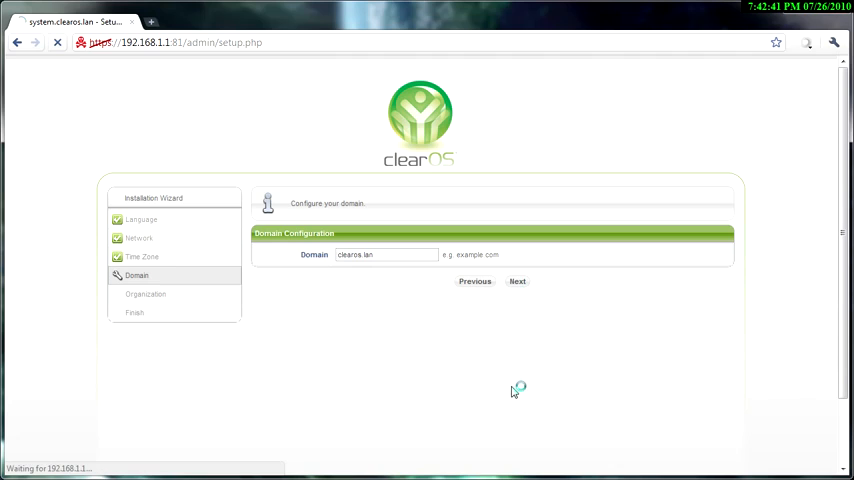
{"action": "left_click", "coordinate": [516, 280]}
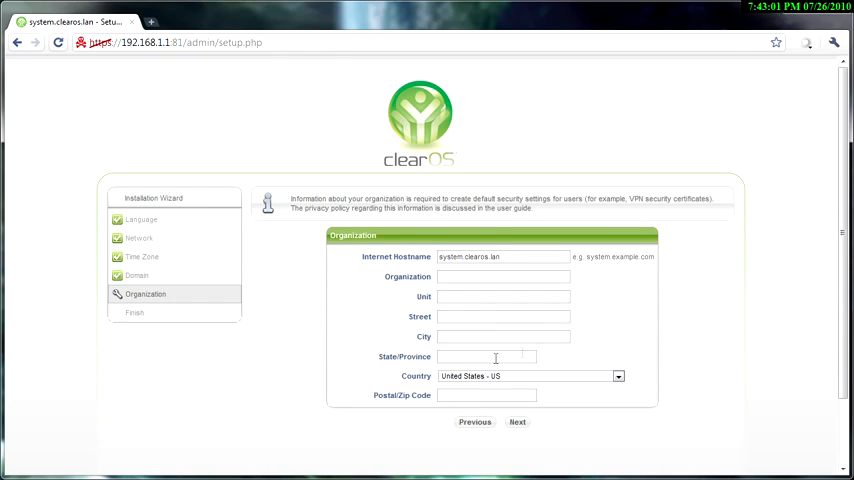
{"action": "mouse_move", "coordinate": [544, 356]}
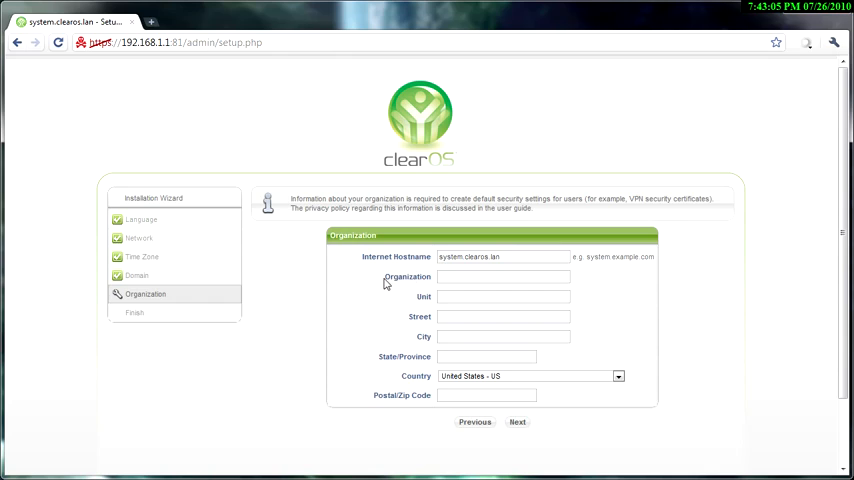
- Fill in organization Lanparty with street teele and city Frank, then submit
{"action": "double_click", "coordinate": [408, 276]}
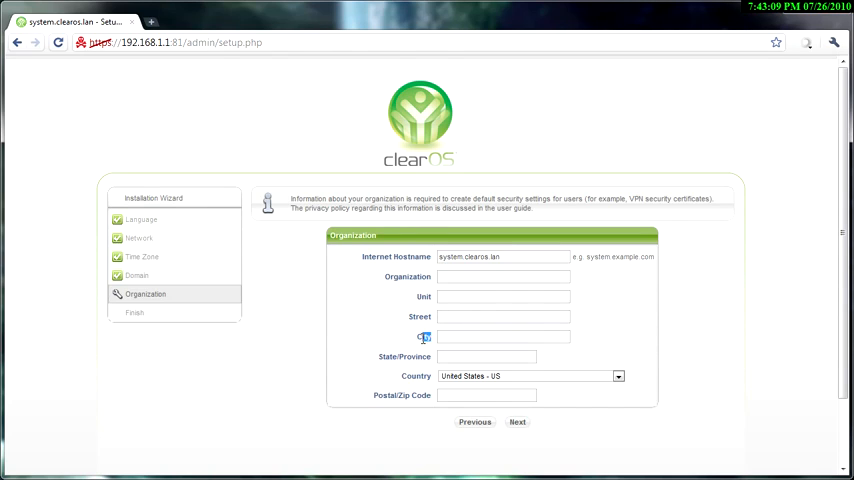
{"action": "left_click", "coordinate": [504, 276]}
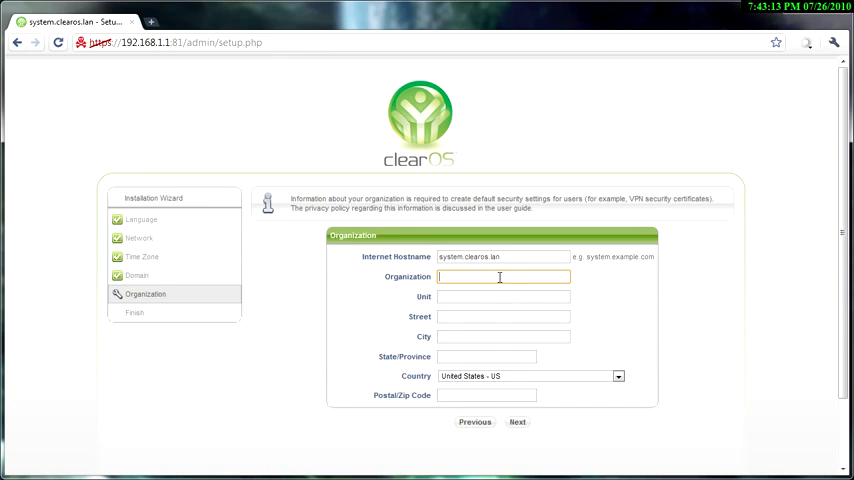
{"action": "left_click", "coordinate": [504, 256]}
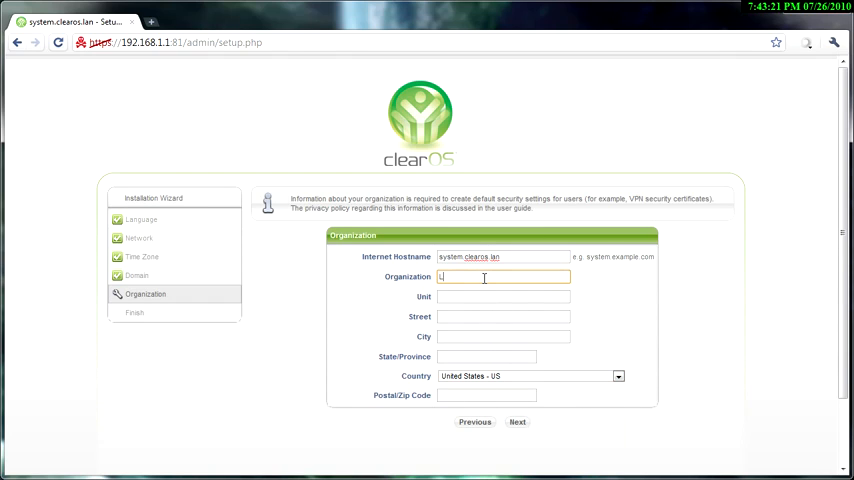
{"action": "type", "text": "Lano"}
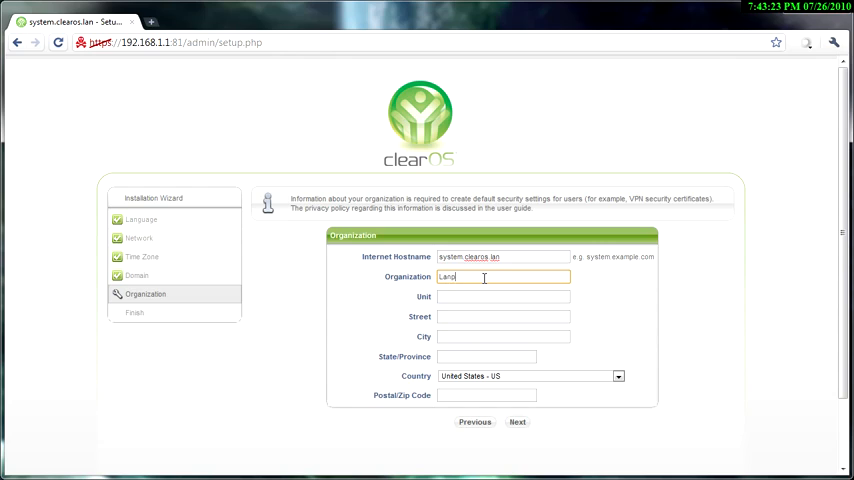
{"action": "type", "text": "party"}
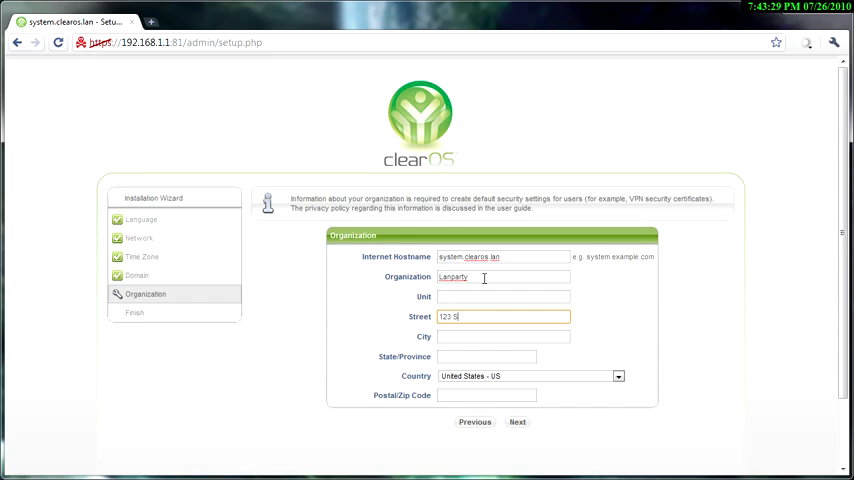
{"action": "type", "text": "teele Rd"}
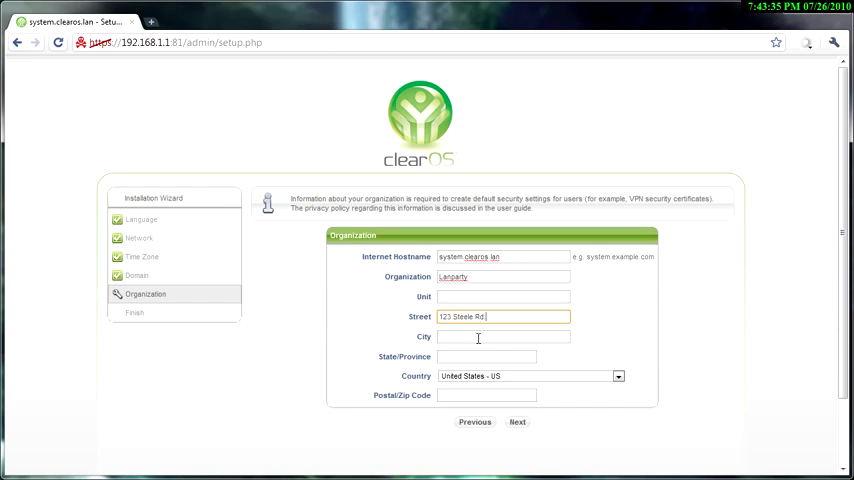
{"action": "type", "text": "Franklin"}
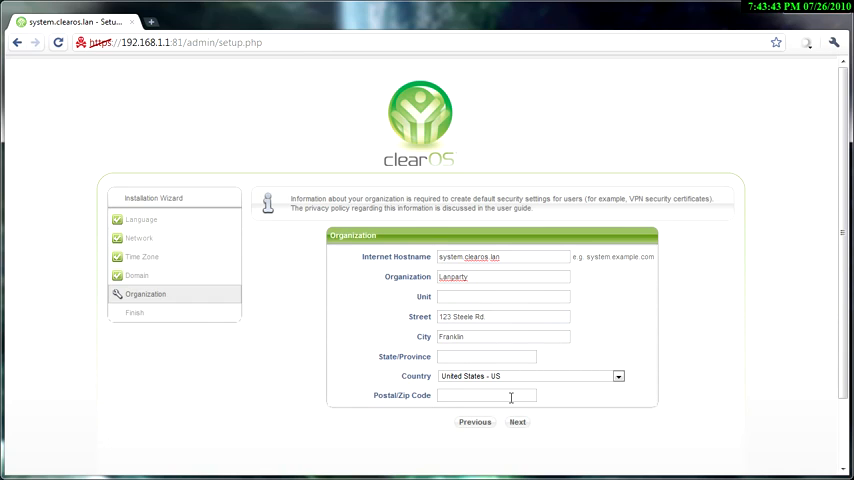
{"action": "left_click", "coordinate": [516, 420]}
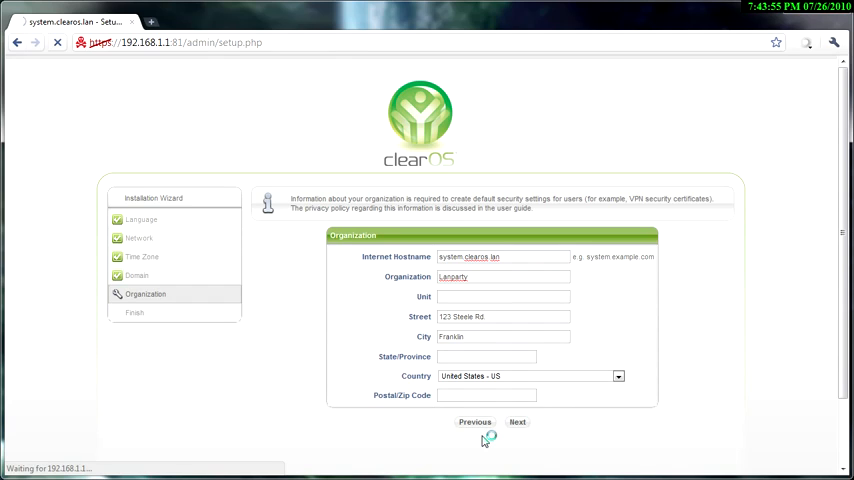
- Finish the wizard, proceed past the certificate warning and view the dashboard Overview
{"action": "left_click", "coordinate": [516, 420]}
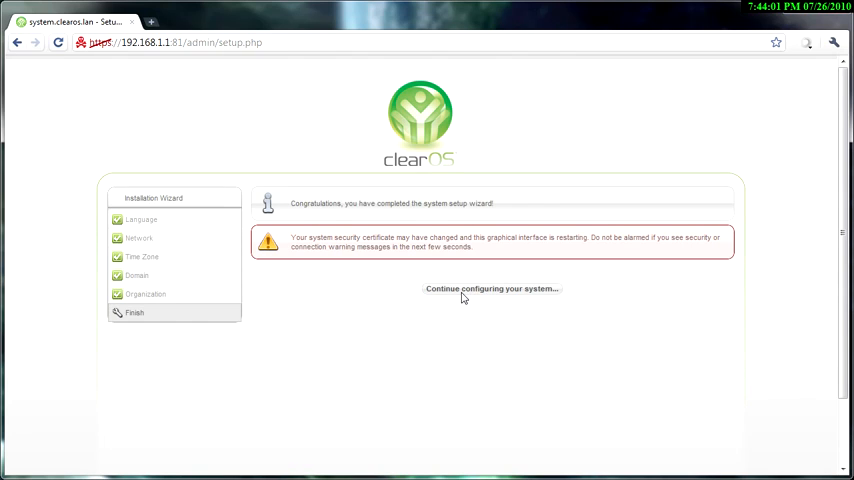
{"action": "left_click", "coordinate": [492, 288]}
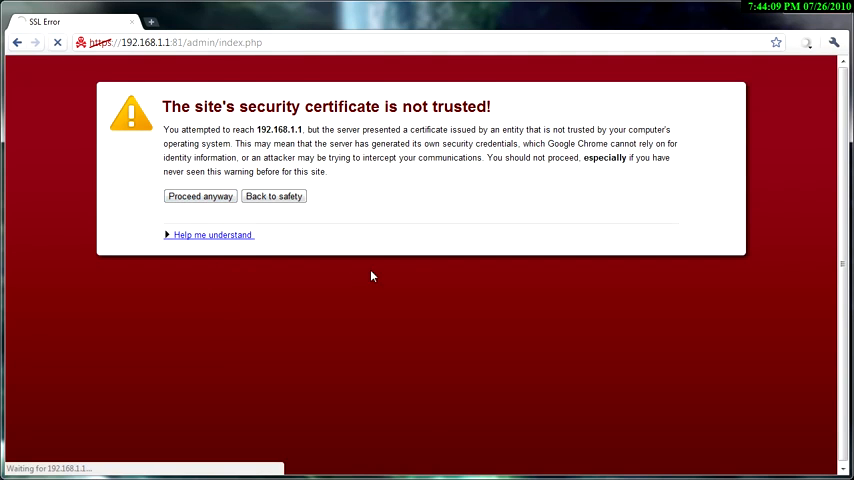
{"action": "left_click", "coordinate": [200, 196]}
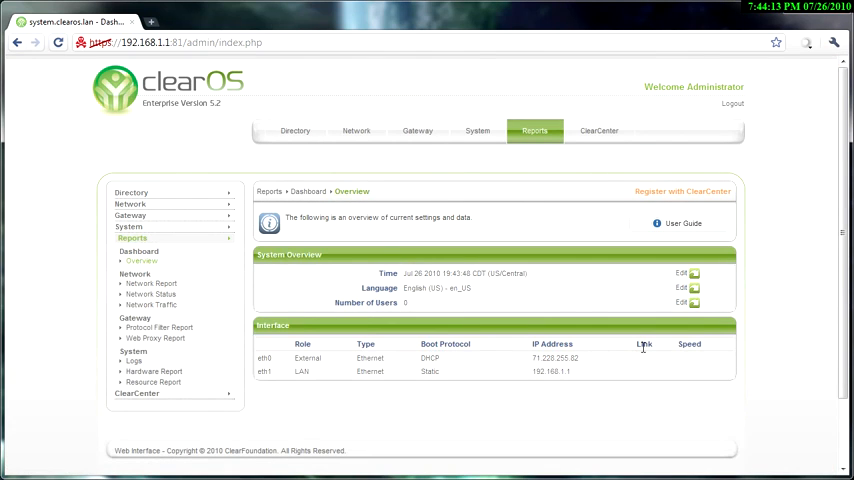
{"action": "scroll", "scroll_direction": "down", "scroll_amount": 3}
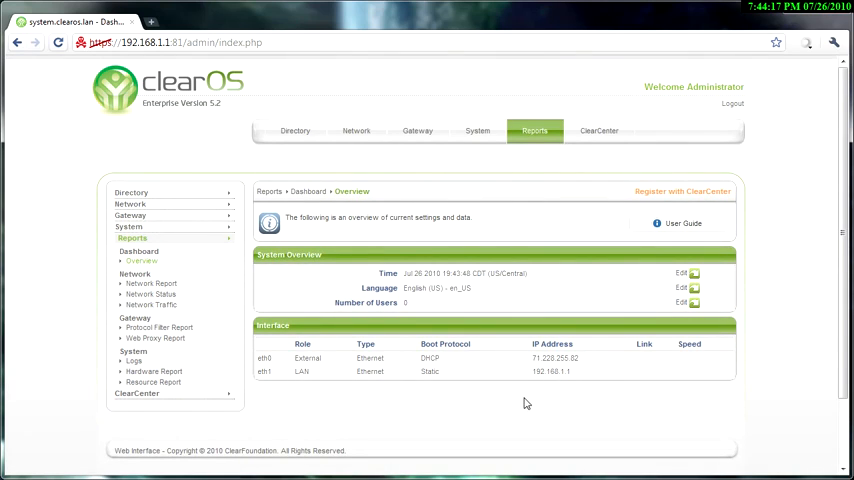
{"action": "mouse_move", "coordinate": [528, 310]}
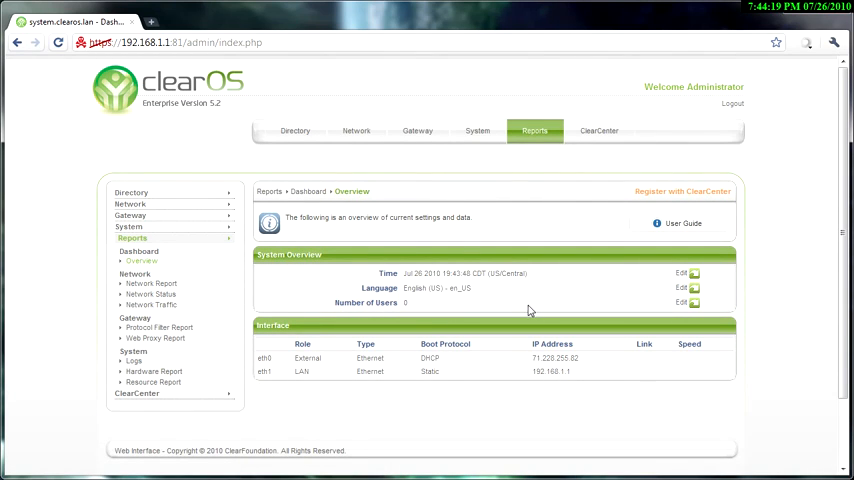
- On Register System, submit the ClearCenter account flammer for registration
{"action": "left_click", "coordinate": [684, 192]}
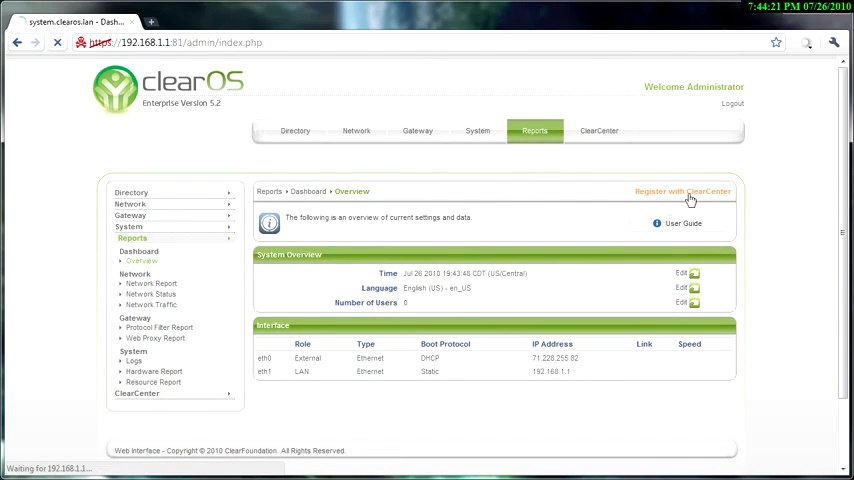
{"action": "left_click", "coordinate": [684, 192]}
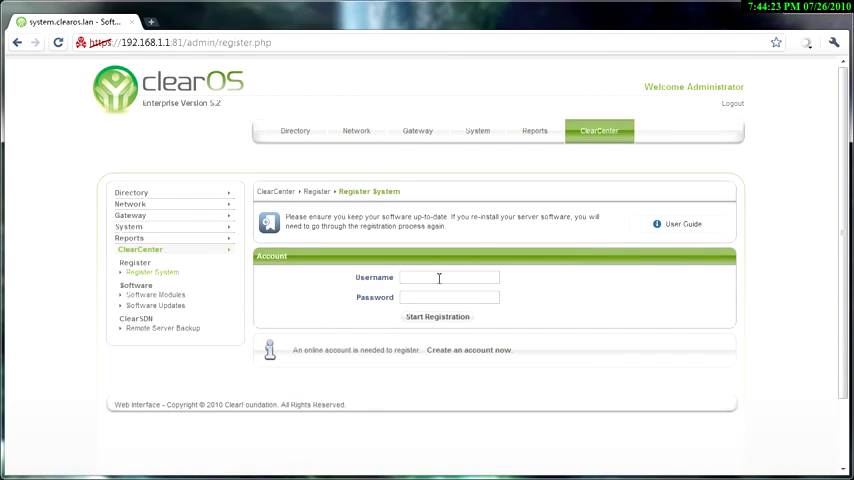
{"action": "mouse_move", "coordinate": [472, 356]}
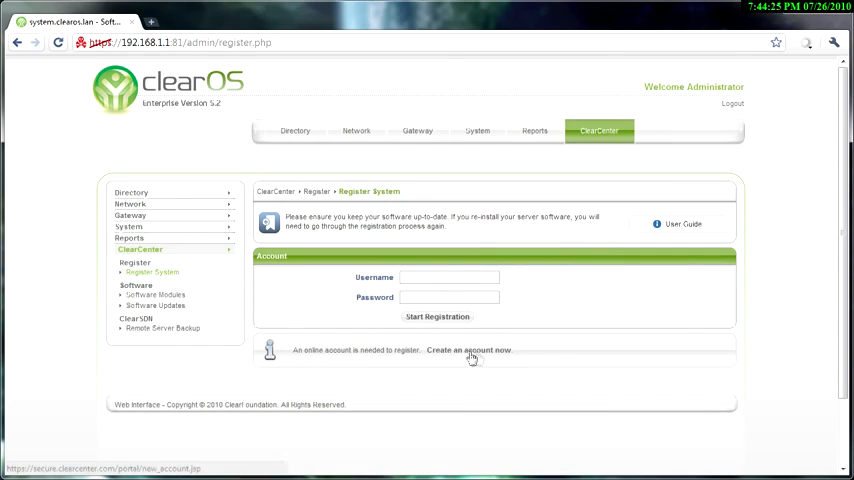
{"action": "left_click", "coordinate": [448, 276]}
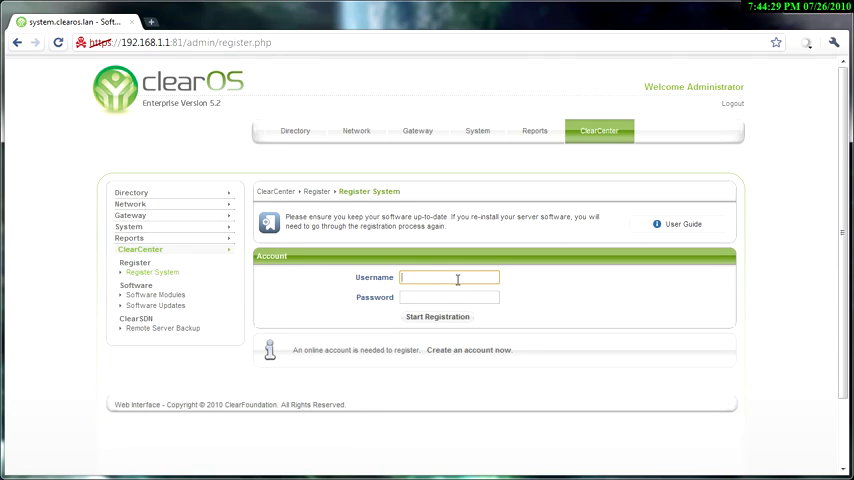
{"action": "type", "text": "flammer"}
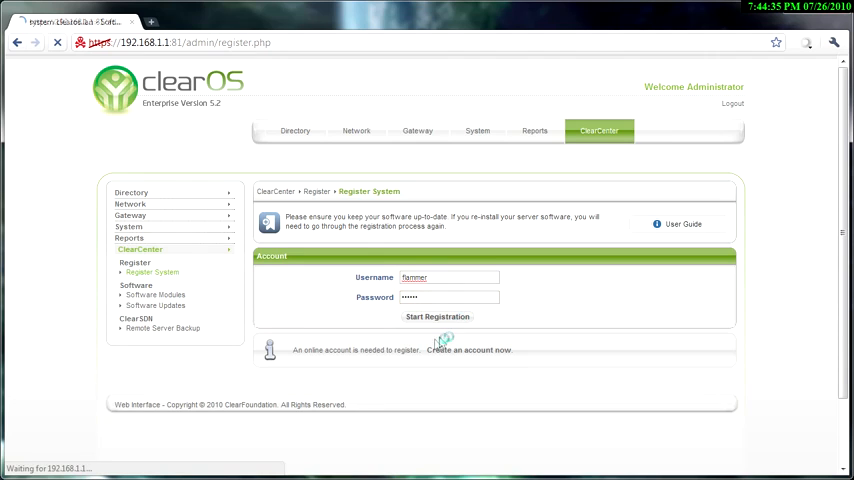
{"action": "left_click", "coordinate": [436, 316]}
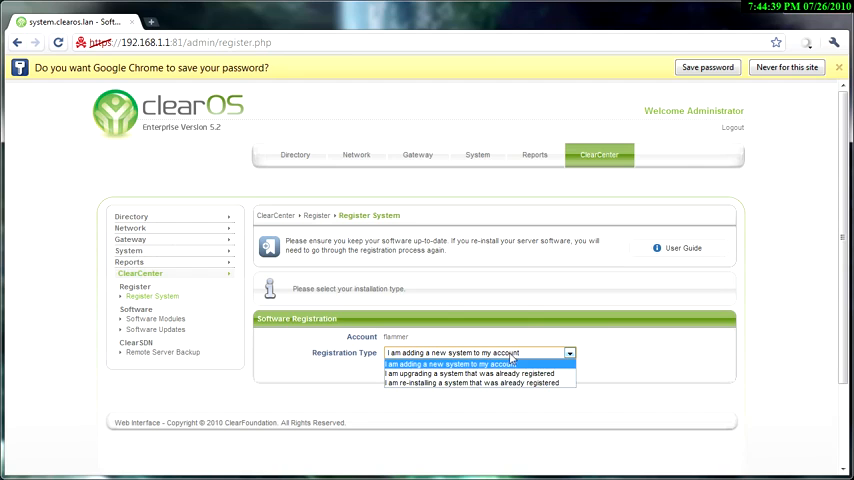
- Register as a re-install of the existing system and confirm
{"action": "left_click", "coordinate": [478, 382]}
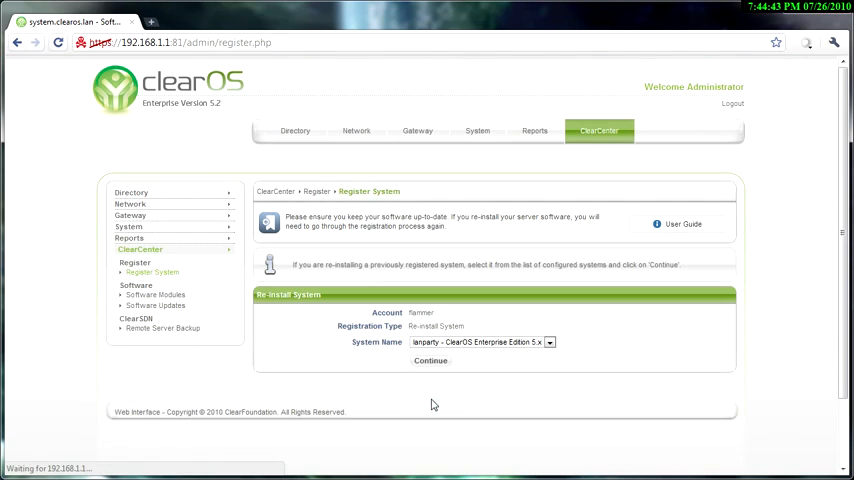
{"action": "left_click", "coordinate": [430, 360]}
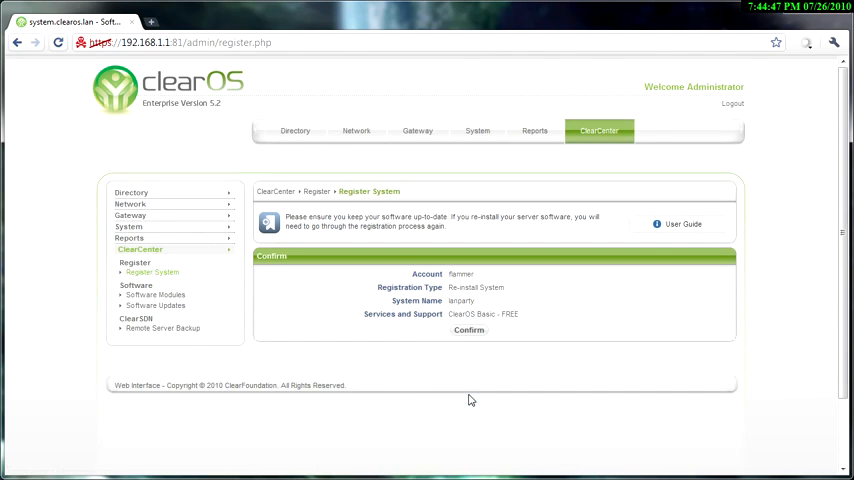
{"action": "left_click", "coordinate": [468, 330]}
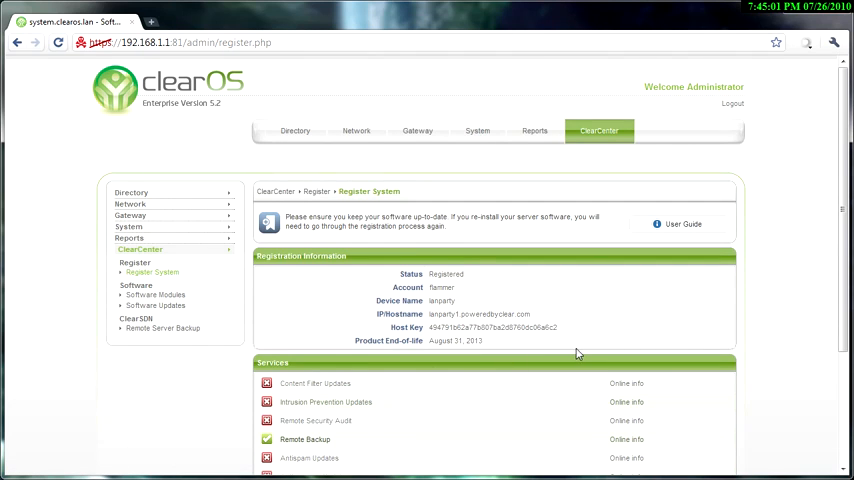
{"action": "mouse_move", "coordinate": [582, 280]}
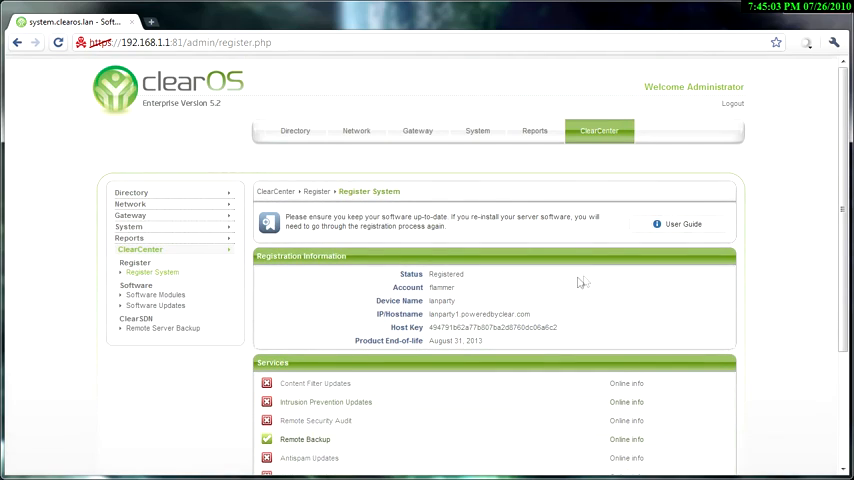
- Start the DHCP service from Network > DHCP Server so it shows Running
{"action": "left_click", "coordinate": [476, 130]}
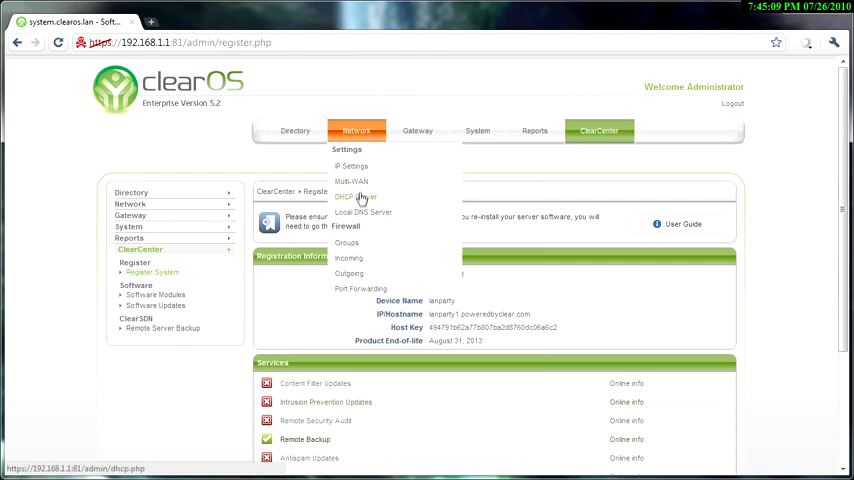
{"action": "left_click", "coordinate": [356, 196]}
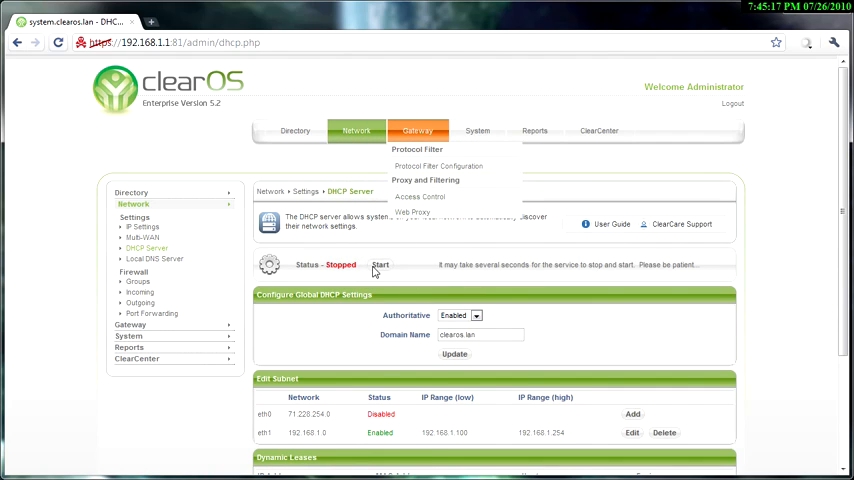
{"action": "mouse_move", "coordinate": [378, 272]}
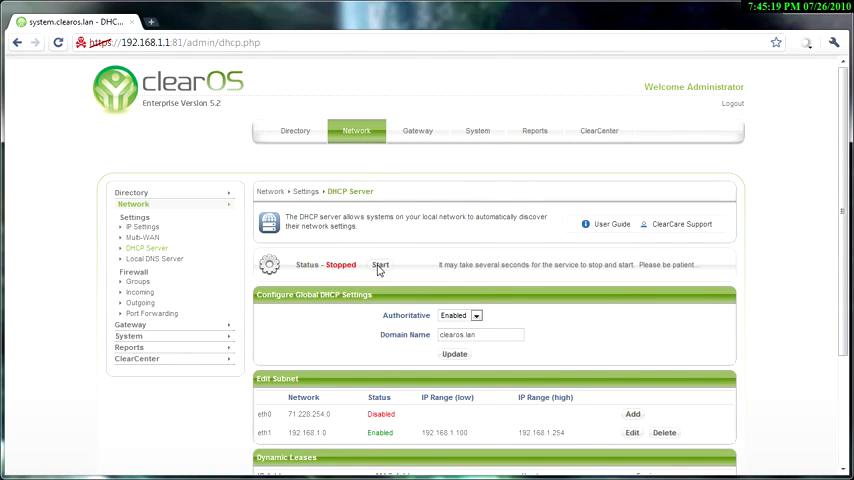
{"action": "left_click", "coordinate": [380, 264]}
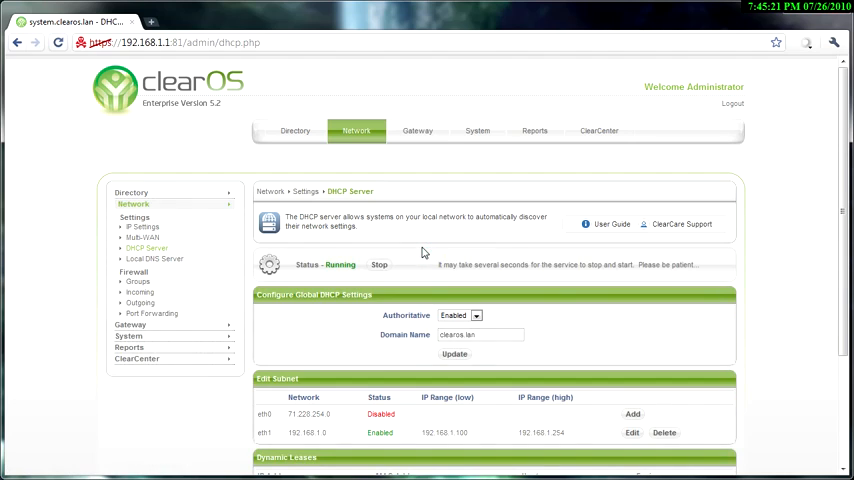
{"action": "scroll", "scroll_direction": "down", "scroll_amount": 3}
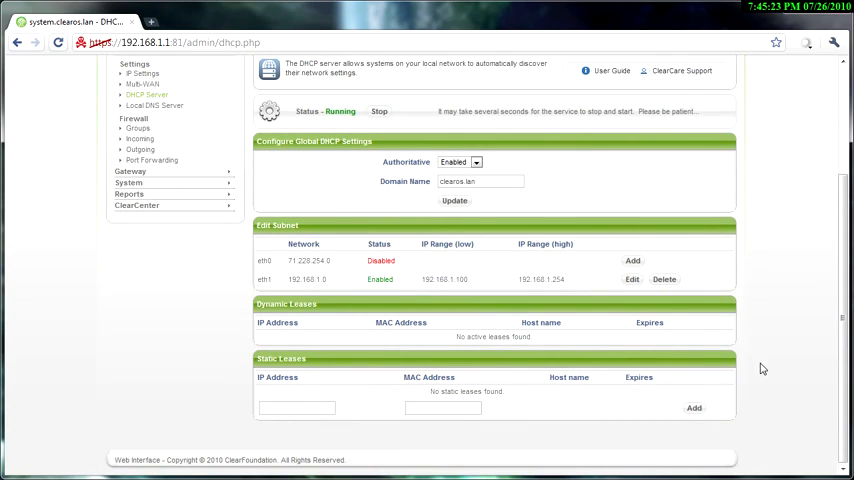
{"action": "scroll", "scroll_direction": "up", "scroll_amount": 3}
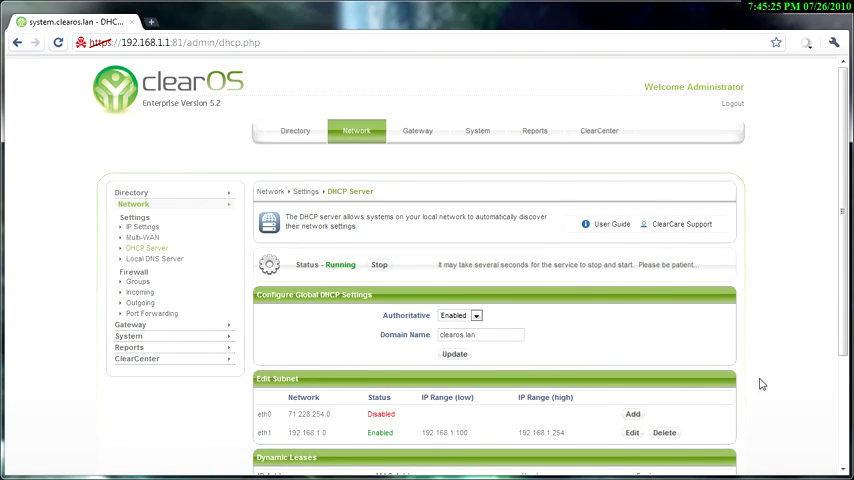
{"action": "mouse_move", "coordinate": [378, 210]}
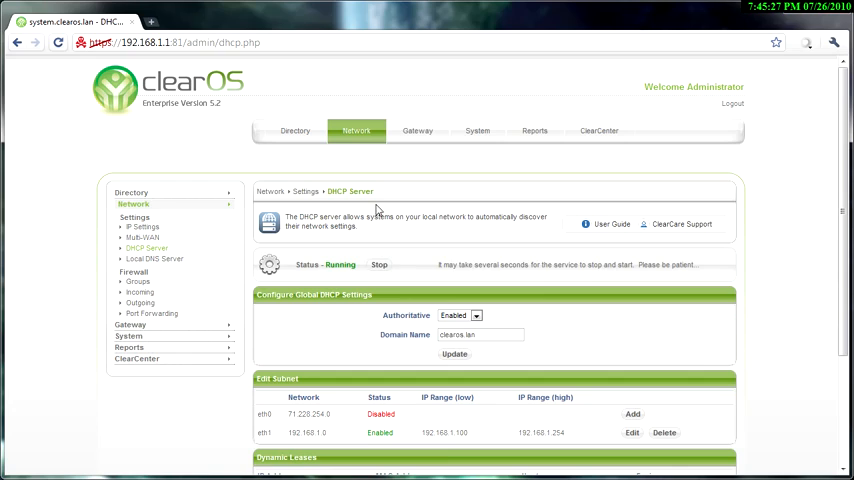
{"action": "mouse_move", "coordinate": [372, 208]}
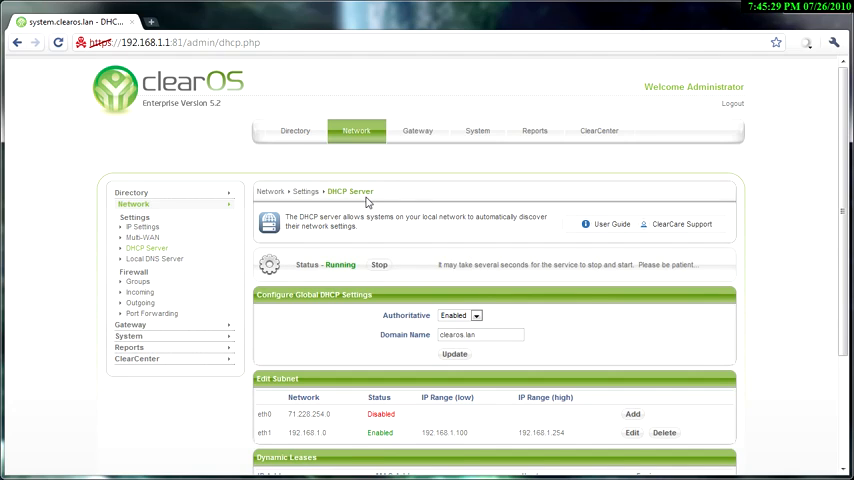
{"action": "mouse_move", "coordinate": [350, 216]}
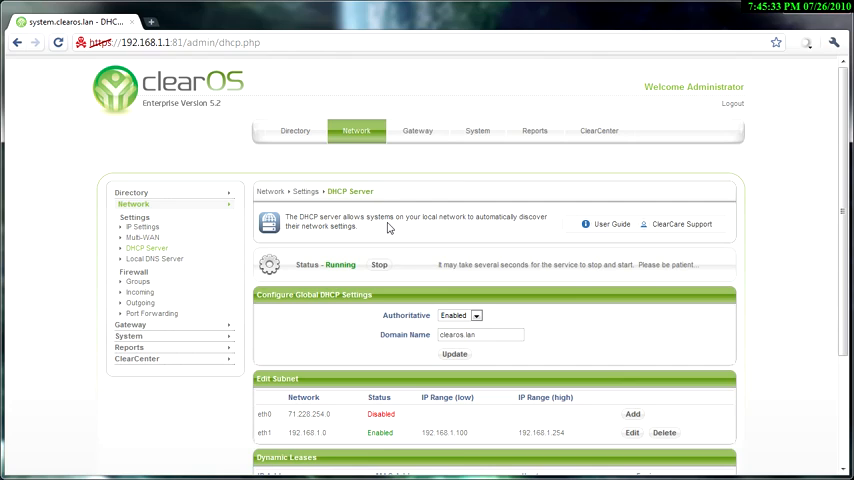
{"action": "mouse_move", "coordinate": [772, 296]}
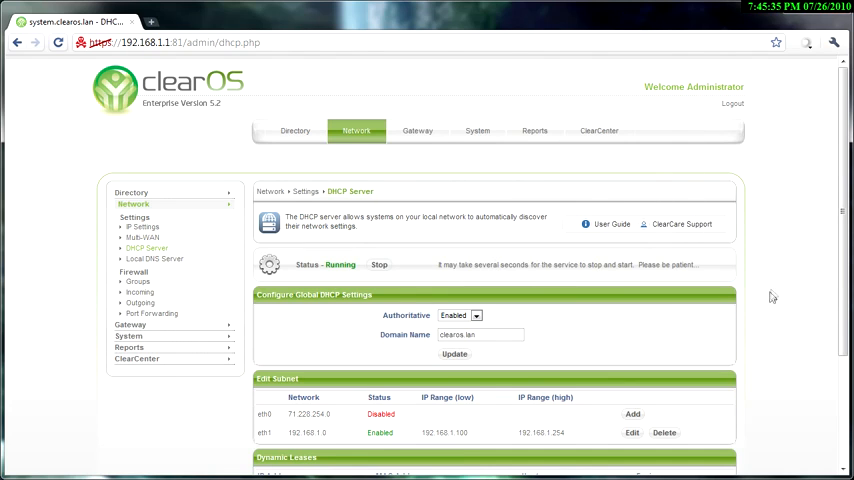
- Restart the server from System > Shutdown/Restart and confirm the reboot
{"action": "left_click", "coordinate": [476, 130]}
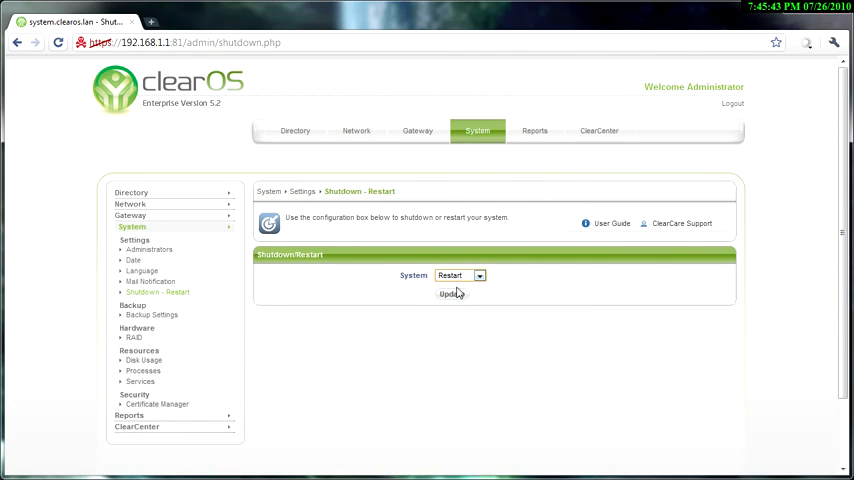
{"action": "left_click", "coordinate": [452, 292]}
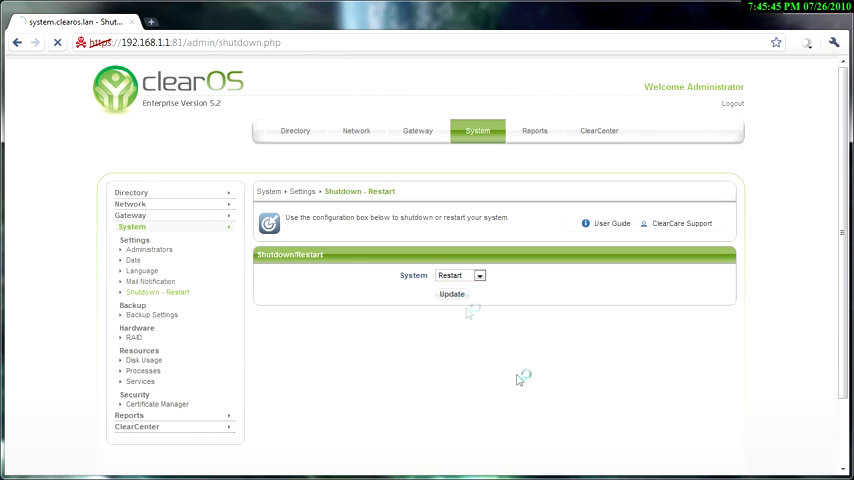
{"action": "left_click", "coordinate": [452, 292]}
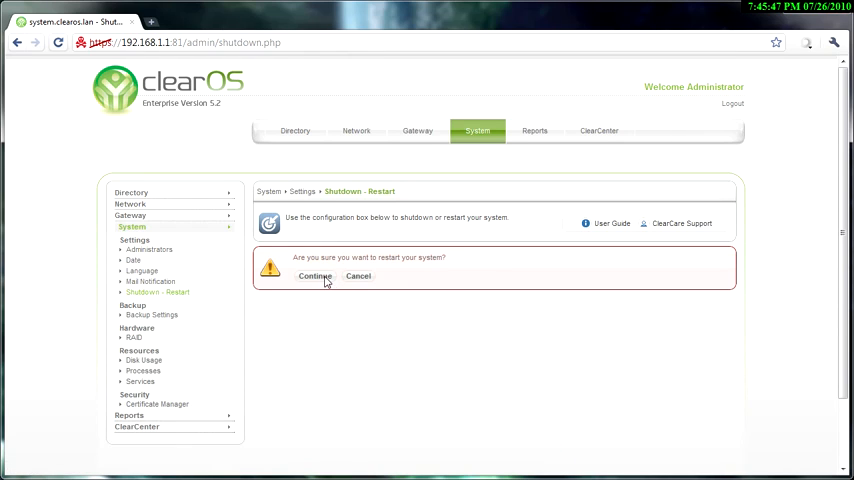
{"action": "left_click", "coordinate": [316, 276]}
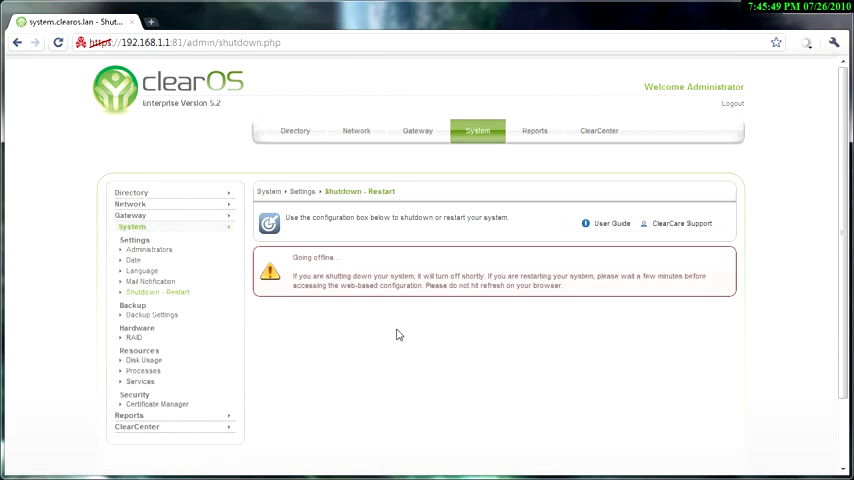
{"action": "mouse_move", "coordinate": [382, 370]}
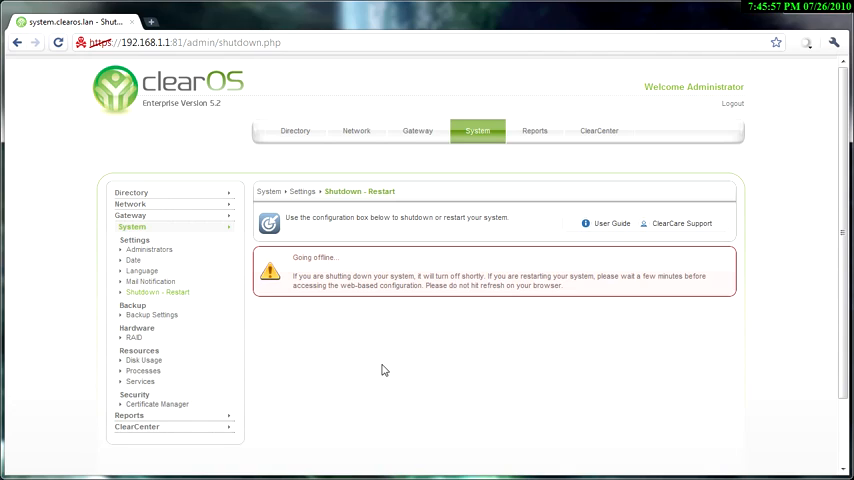
{"action": "mouse_move", "coordinate": [696, 396]}
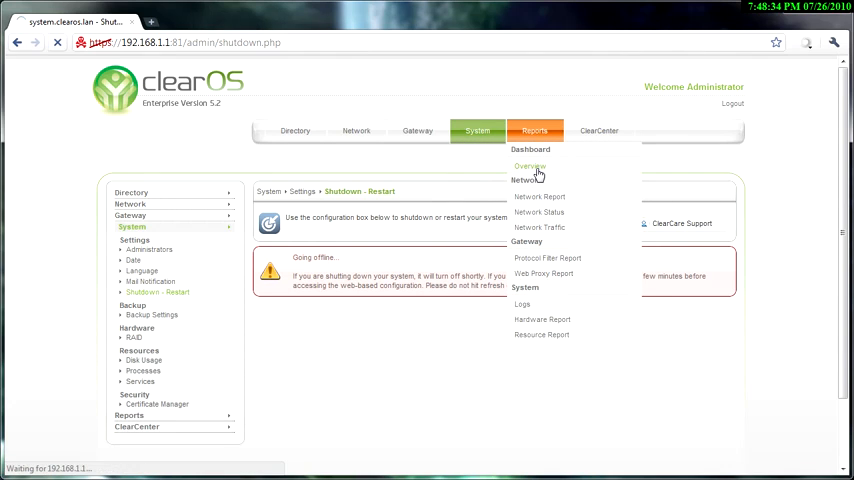
- Check the Reports overview, then the Network > DHCP Server page showing the service Running
{"action": "left_click", "coordinate": [528, 166]}
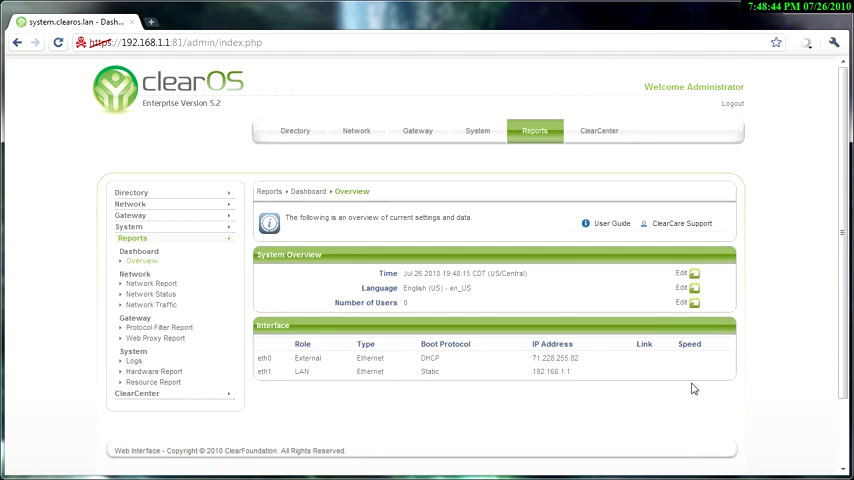
{"action": "left_click", "coordinate": [356, 132]}
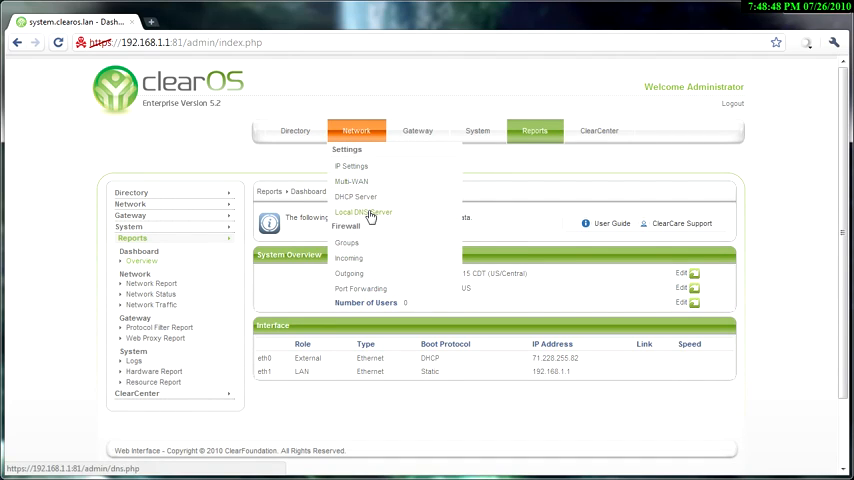
{"action": "left_click", "coordinate": [356, 196]}
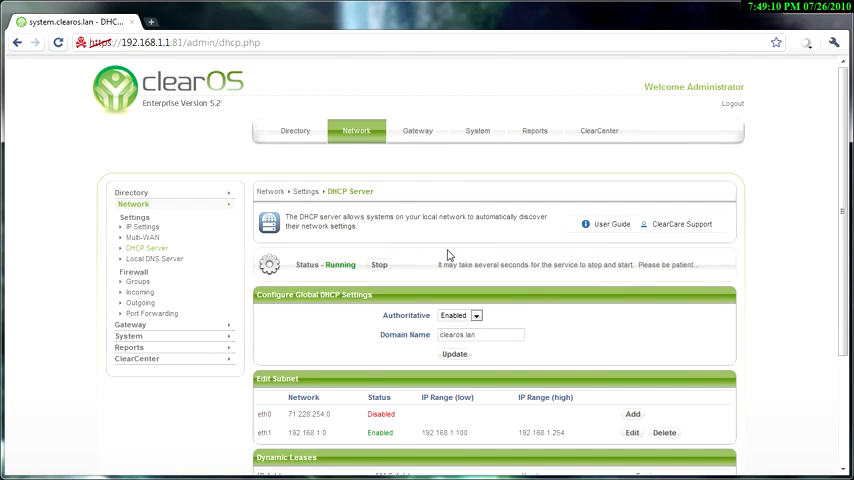
{"action": "mouse_move", "coordinate": [456, 264]}
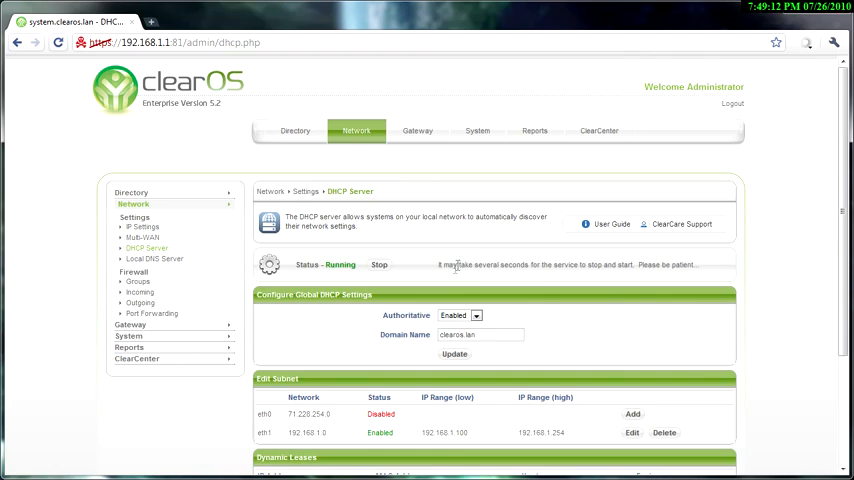
{"action": "mouse_move", "coordinate": [452, 278]}
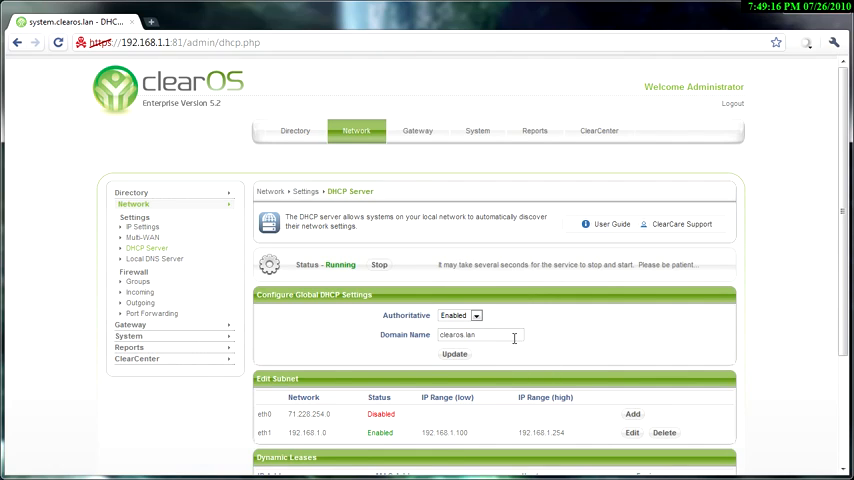
{"action": "mouse_move", "coordinate": [388, 204]}
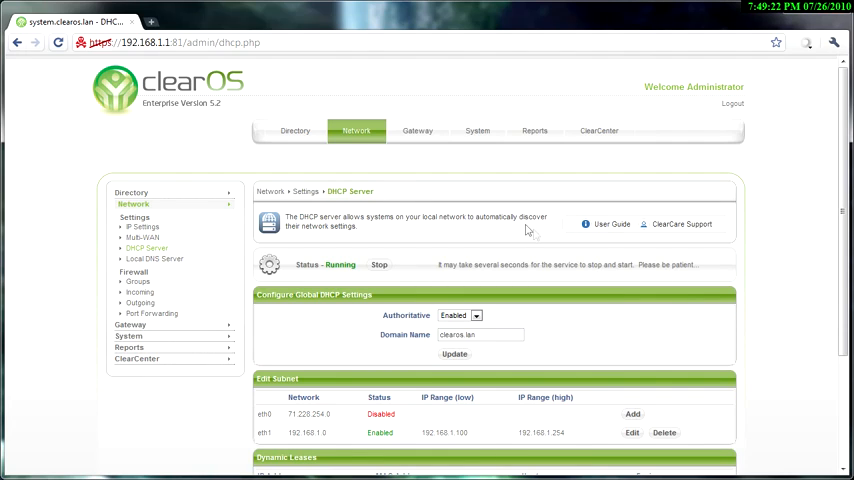
{"action": "mouse_move", "coordinate": [510, 214]}
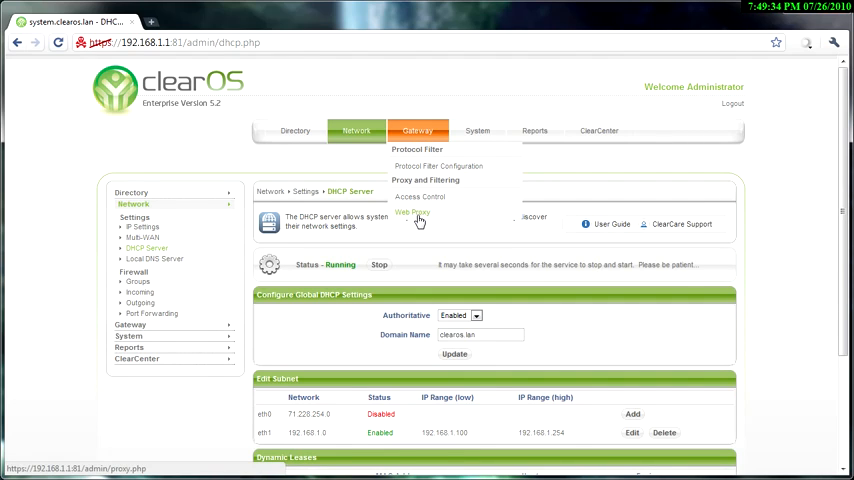
- Set the web proxy's maximum cache size to 30 GB
{"action": "left_click", "coordinate": [412, 212]}
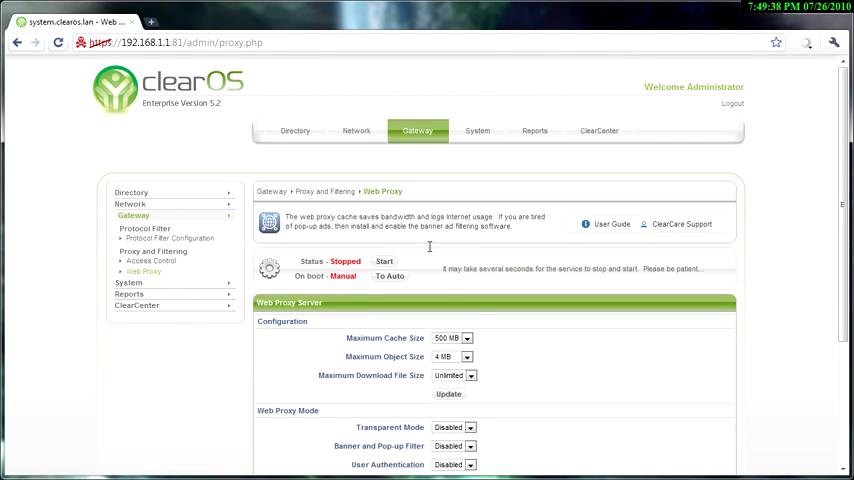
{"action": "left_click", "coordinate": [466, 338]}
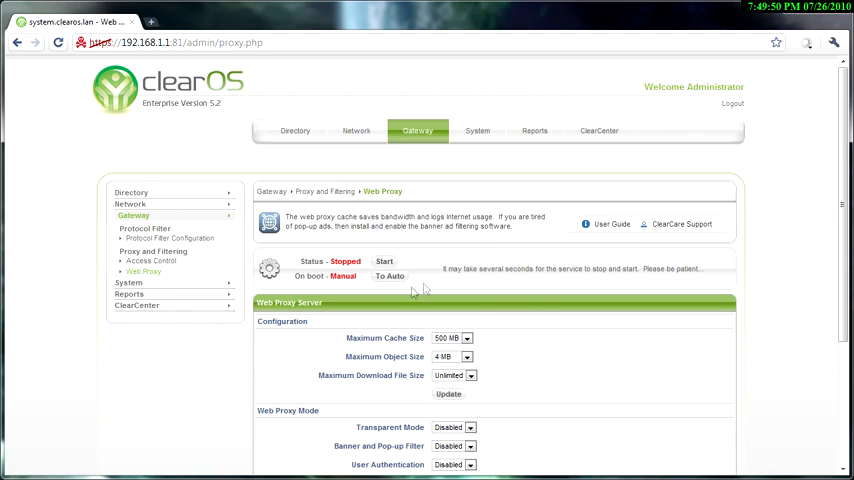
{"action": "mouse_move", "coordinate": [348, 338]}
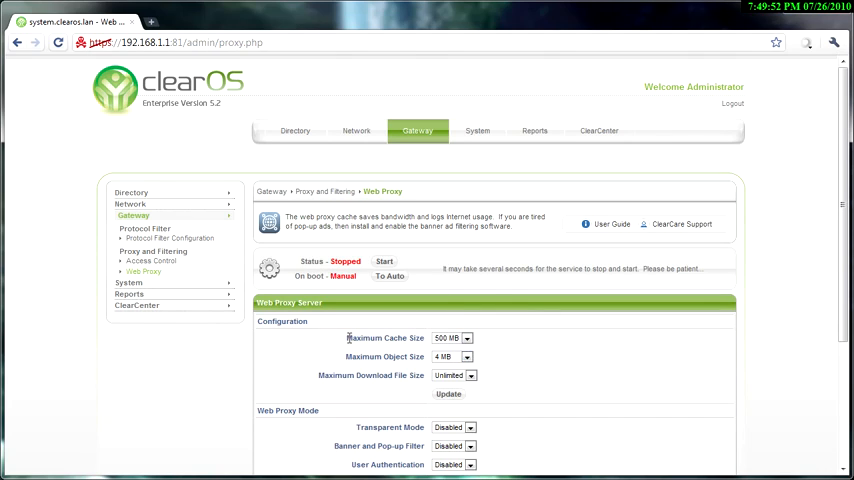
{"action": "left_click", "coordinate": [452, 338]}
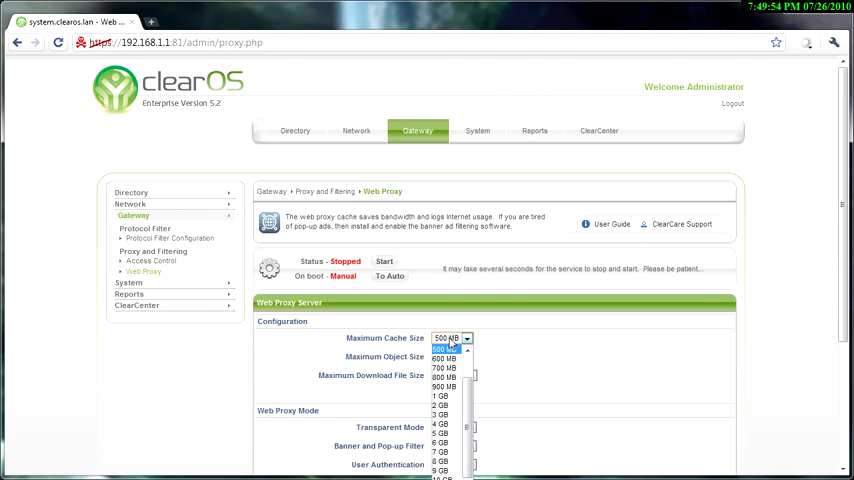
{"action": "scroll", "scroll_direction": "down", "scroll_amount": 3}
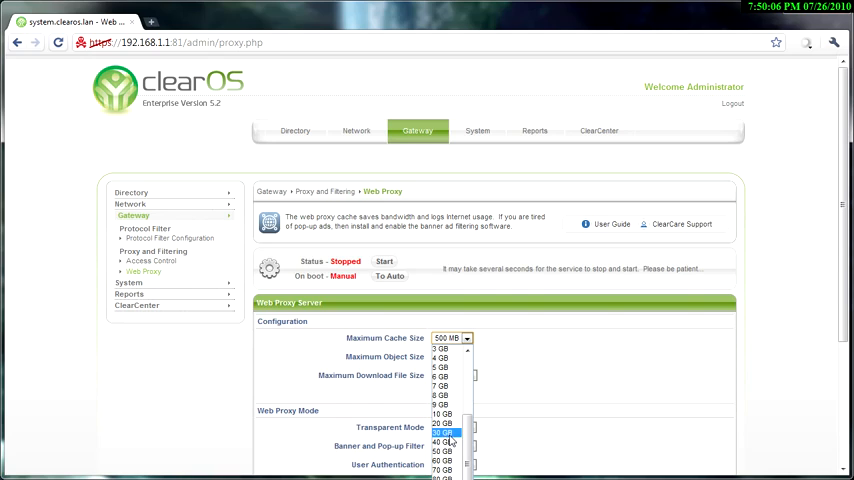
{"action": "left_click", "coordinate": [444, 436]}
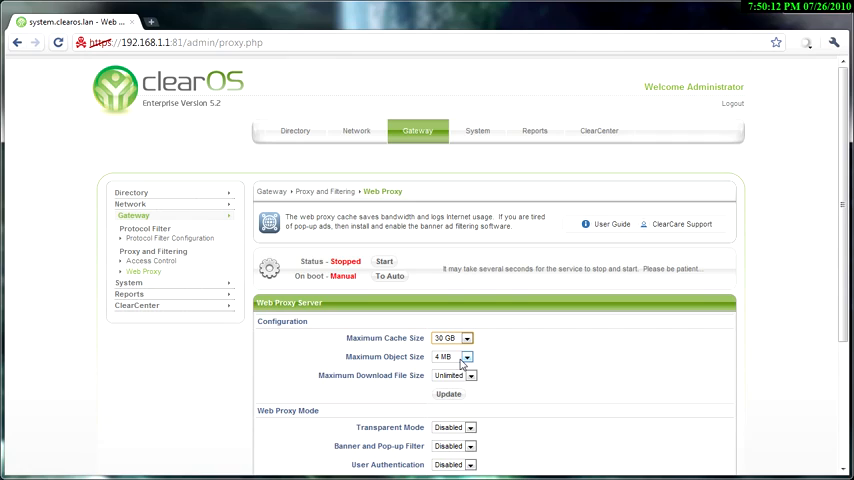
{"action": "mouse_move", "coordinate": [444, 364]}
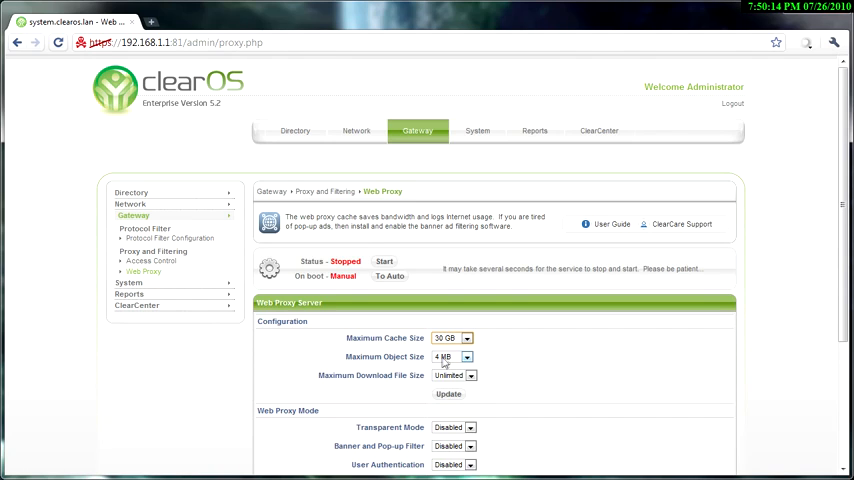
- Set the web proxy's maximum object size to 900 MB
{"action": "left_click", "coordinate": [452, 356]}
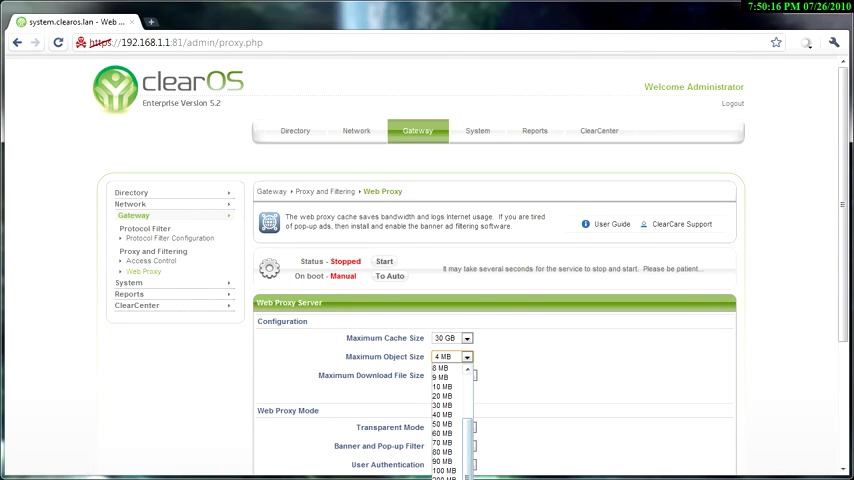
{"action": "left_click", "coordinate": [444, 356]}
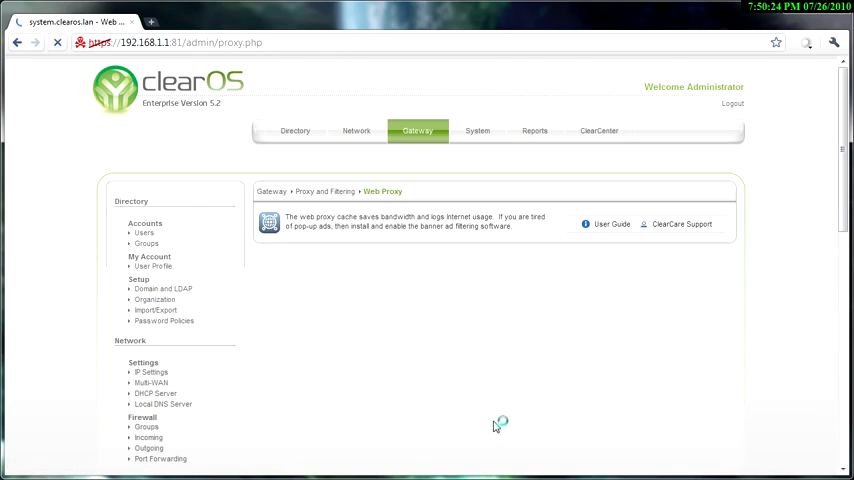
{"action": "mouse_move", "coordinate": [560, 434]}
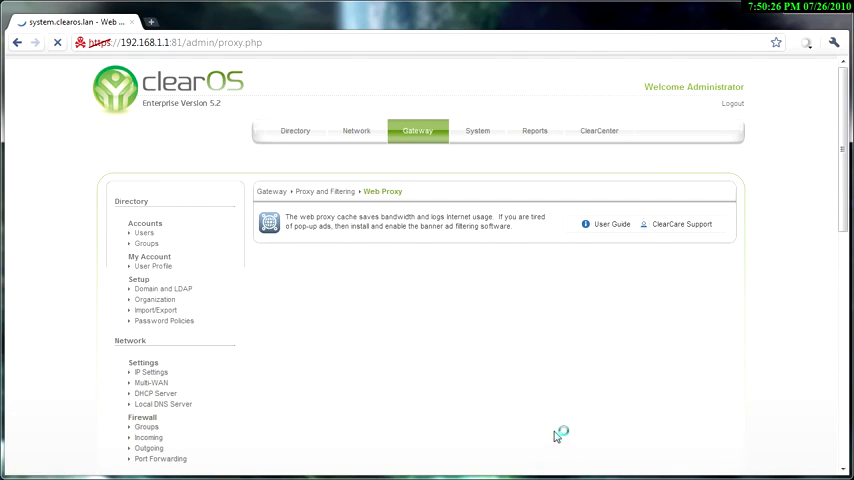
{"action": "mouse_move", "coordinate": [548, 428]}
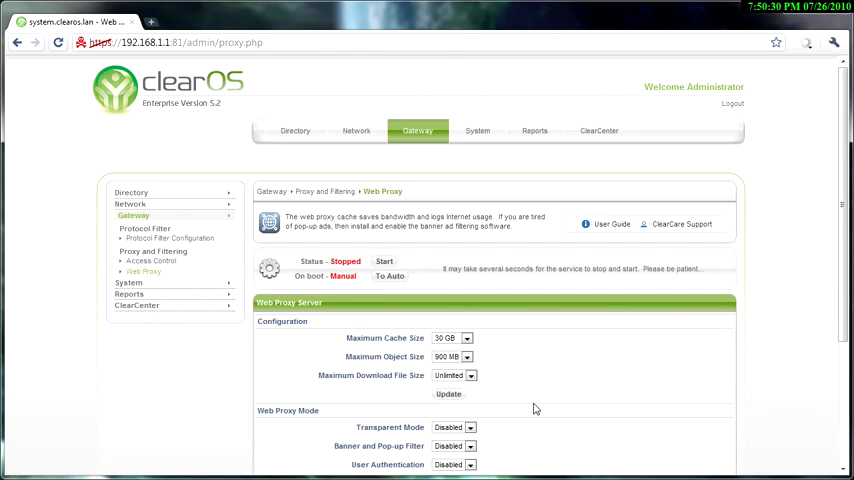
- Enable Transparent Mode under Web Proxy Mode and save with Update
{"action": "scroll", "scroll_direction": "down", "scroll_amount": 3}
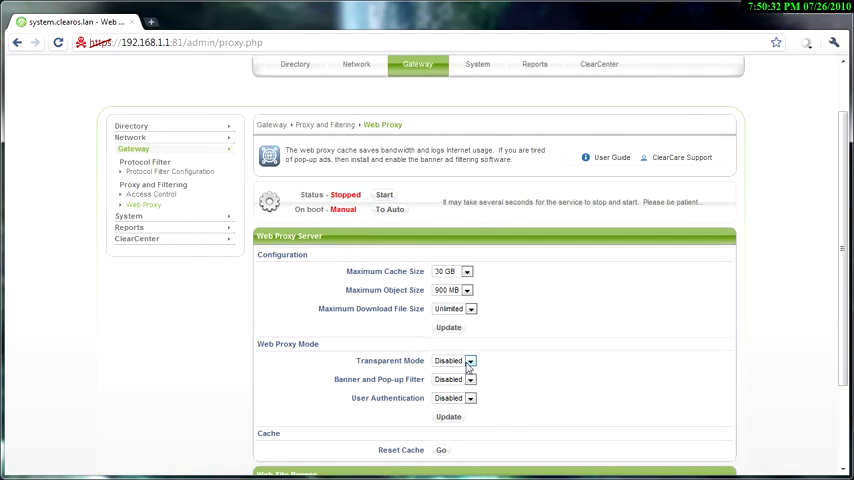
{"action": "left_click", "coordinate": [470, 360]}
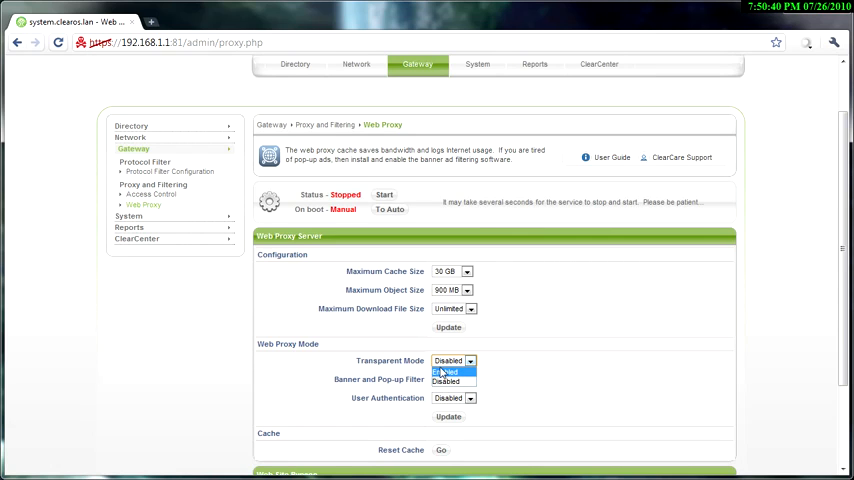
{"action": "left_click", "coordinate": [448, 372]}
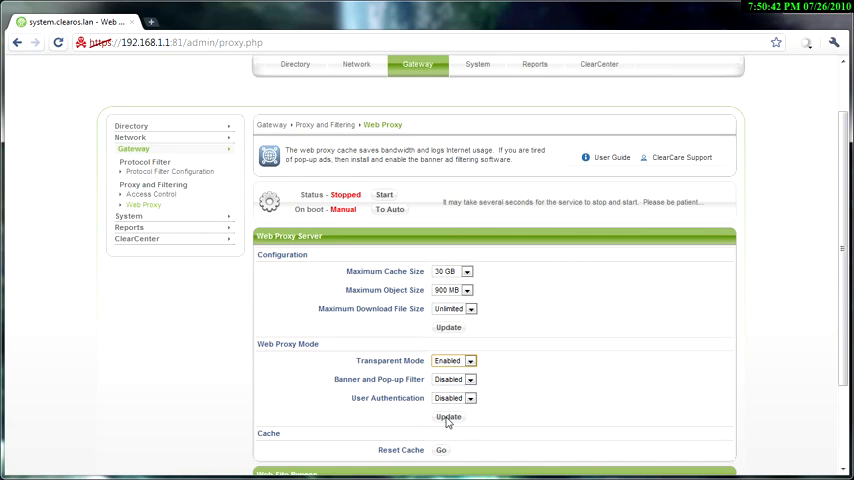
{"action": "left_click", "coordinate": [448, 416]}
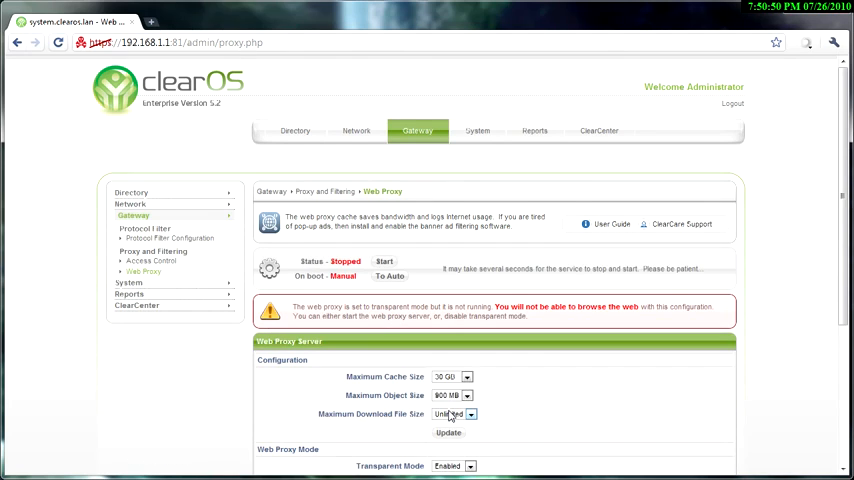
{"action": "left_click", "coordinate": [476, 130]}
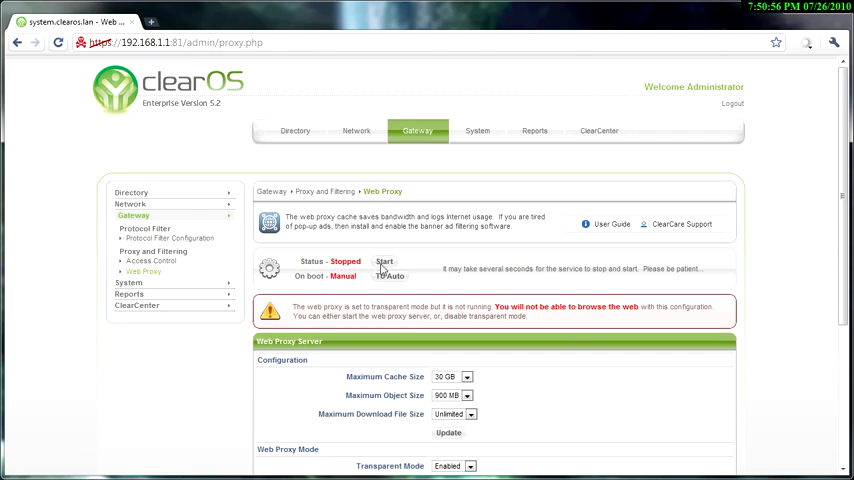
- Set the web proxy service to start automatically on boot (To Auto)
{"action": "left_click", "coordinate": [384, 260]}
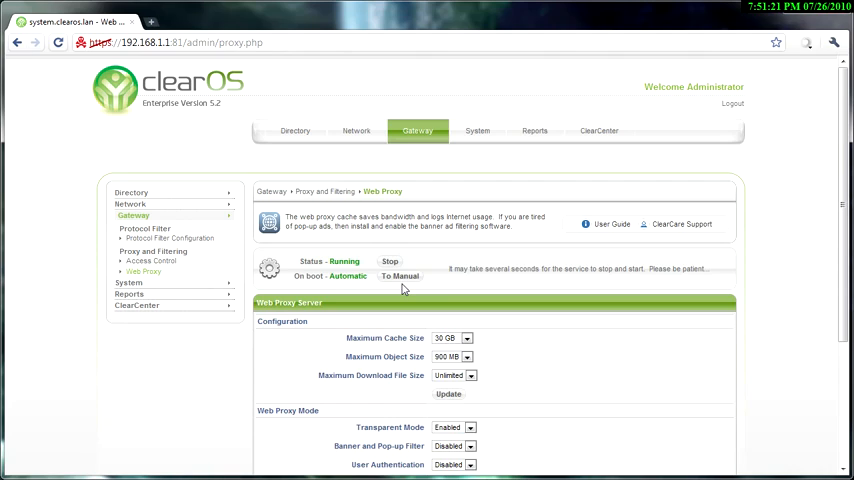
{"action": "mouse_move", "coordinate": [404, 284]}
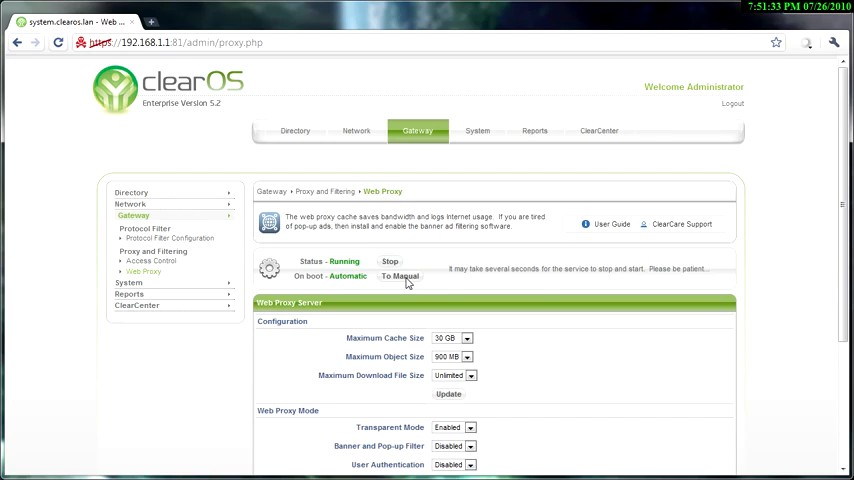
{"action": "mouse_move", "coordinate": [452, 292]}
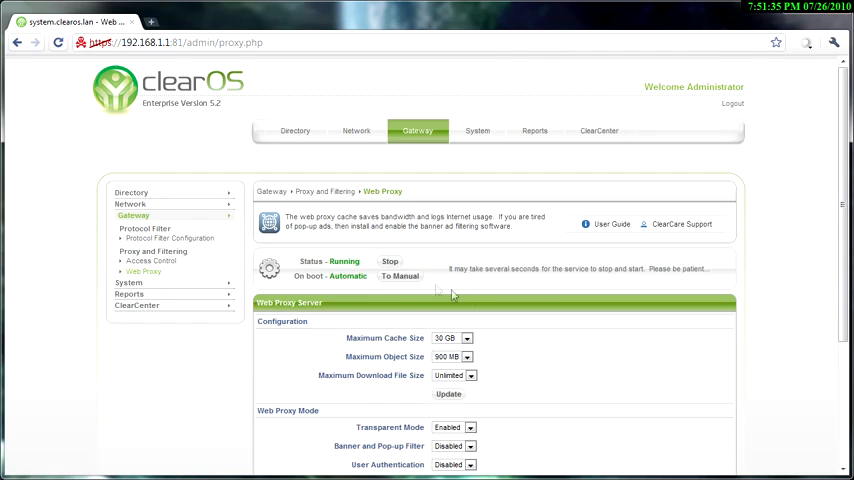
{"action": "mouse_move", "coordinate": [612, 372]}
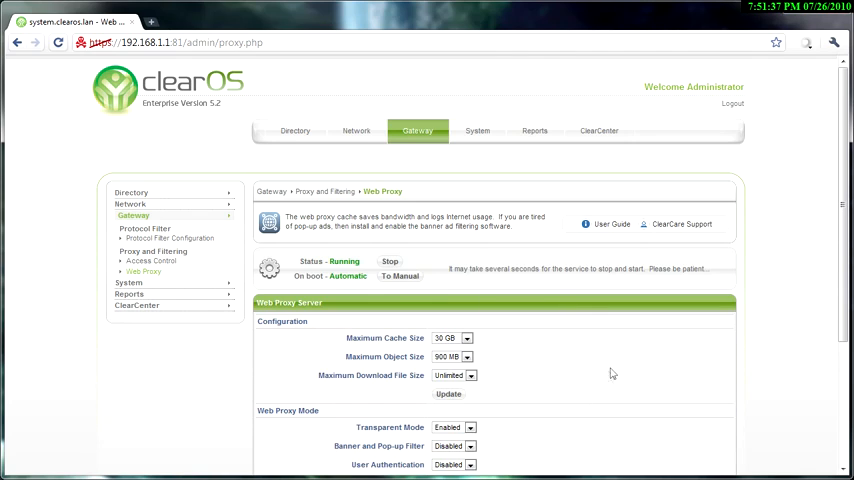
{"action": "scroll", "scroll_direction": "down", "scroll_amount": 3}
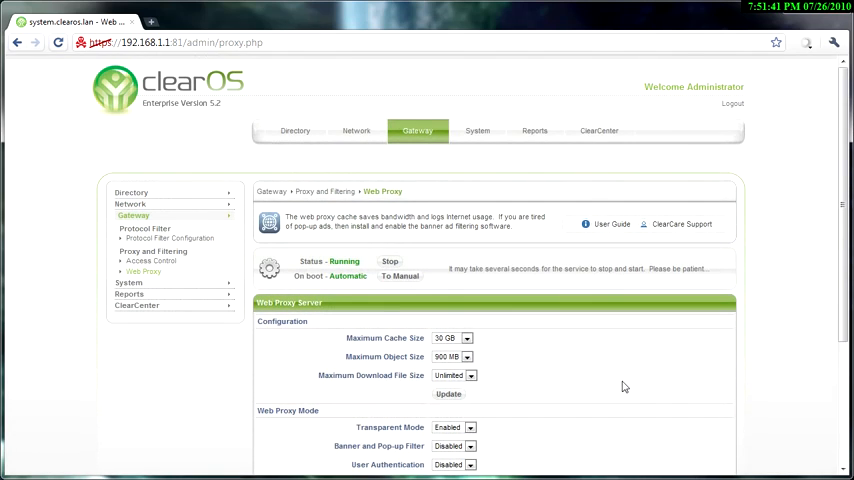
{"action": "scroll", "scroll_direction": "down", "scroll_amount": 3}
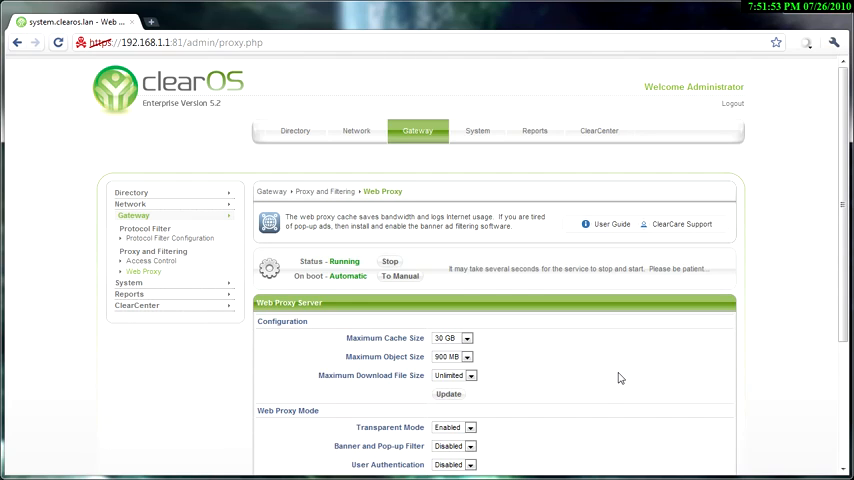
{"action": "mouse_move", "coordinate": [658, 400]}
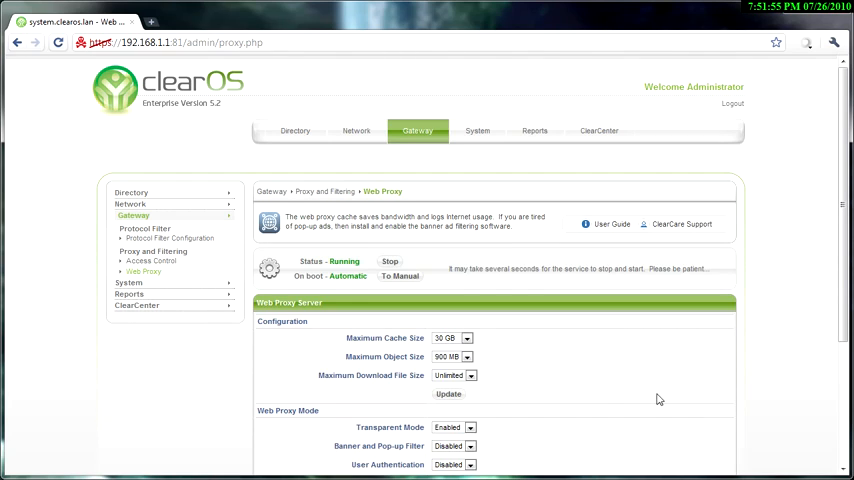
{"action": "mouse_move", "coordinate": [664, 410]}
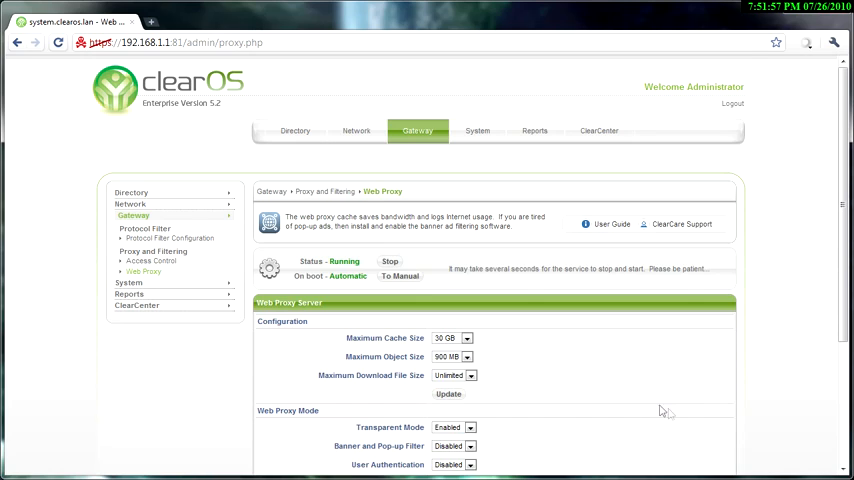